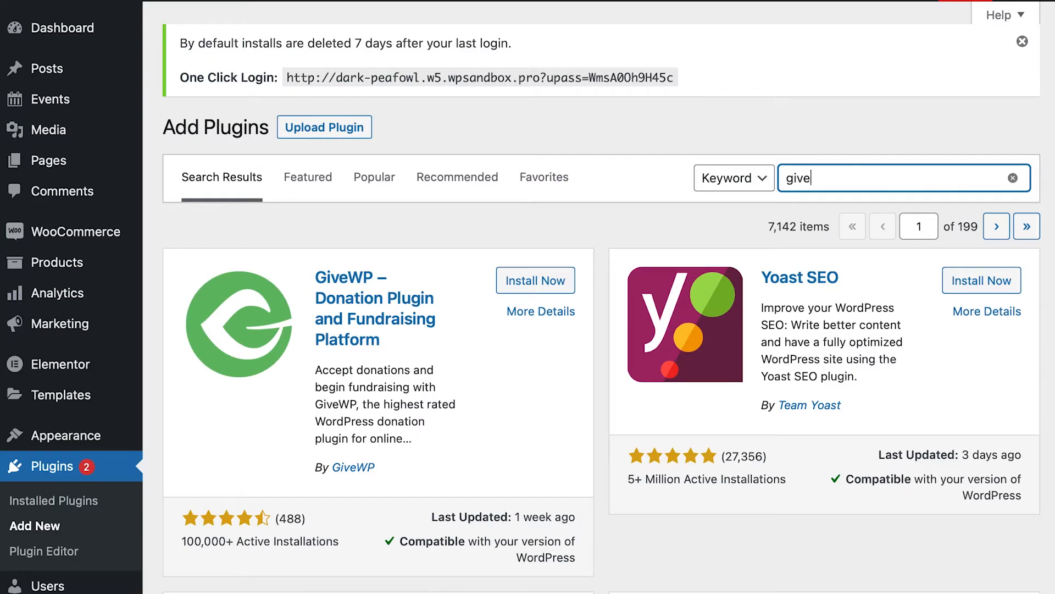
{"action": "mouse_move", "coordinate": [547, 424]}
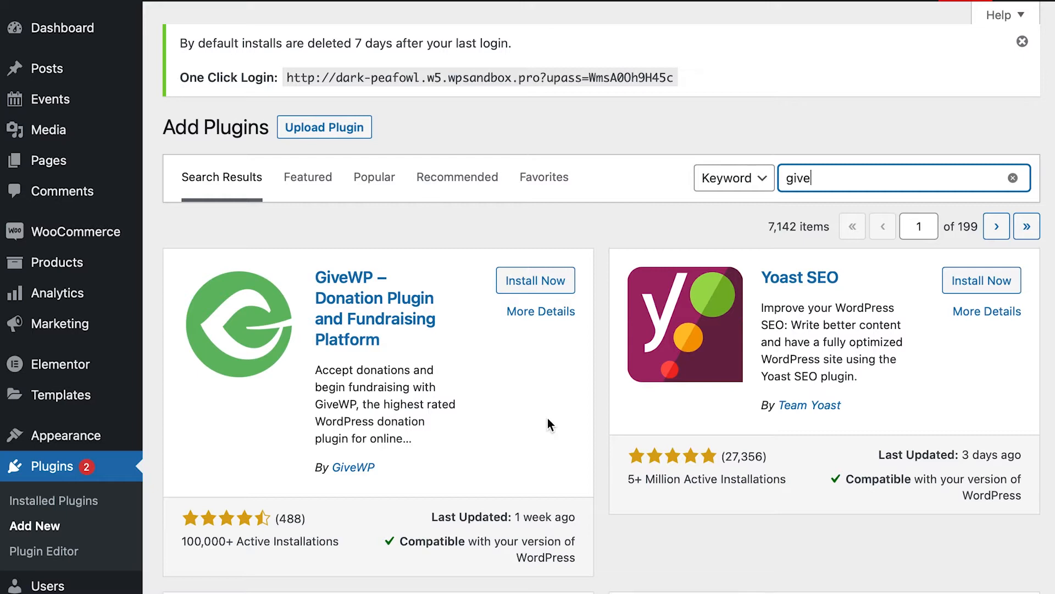
{"action": "mouse_move", "coordinate": [541, 400]}
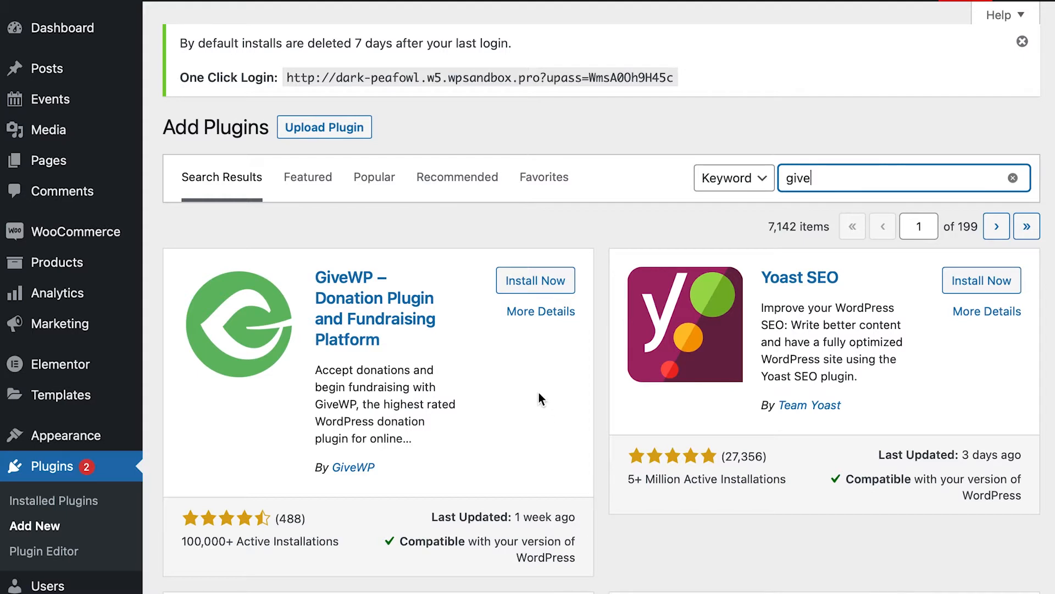
{"action": "mouse_move", "coordinate": [544, 286]}
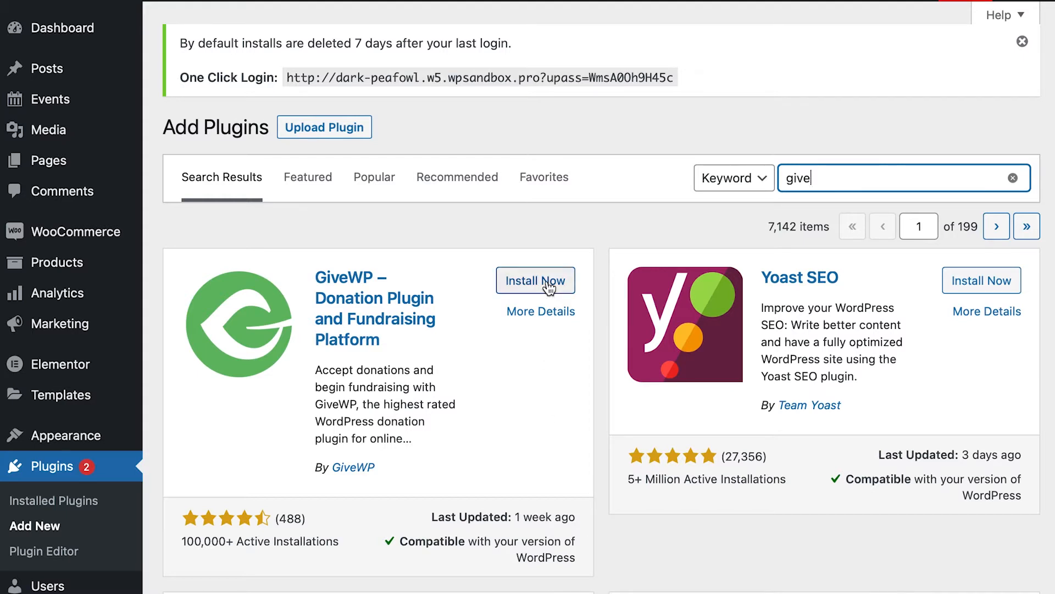
Install GiveWP from the 'give' search results and activate it.
{"action": "left_click", "coordinate": [536, 280]}
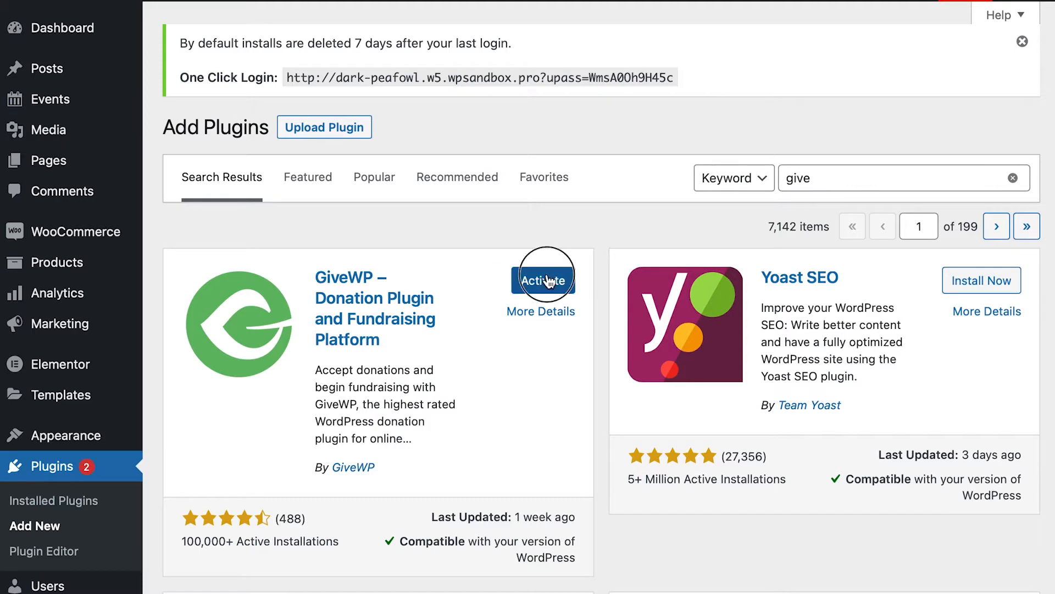
{"action": "left_click", "coordinate": [544, 281]}
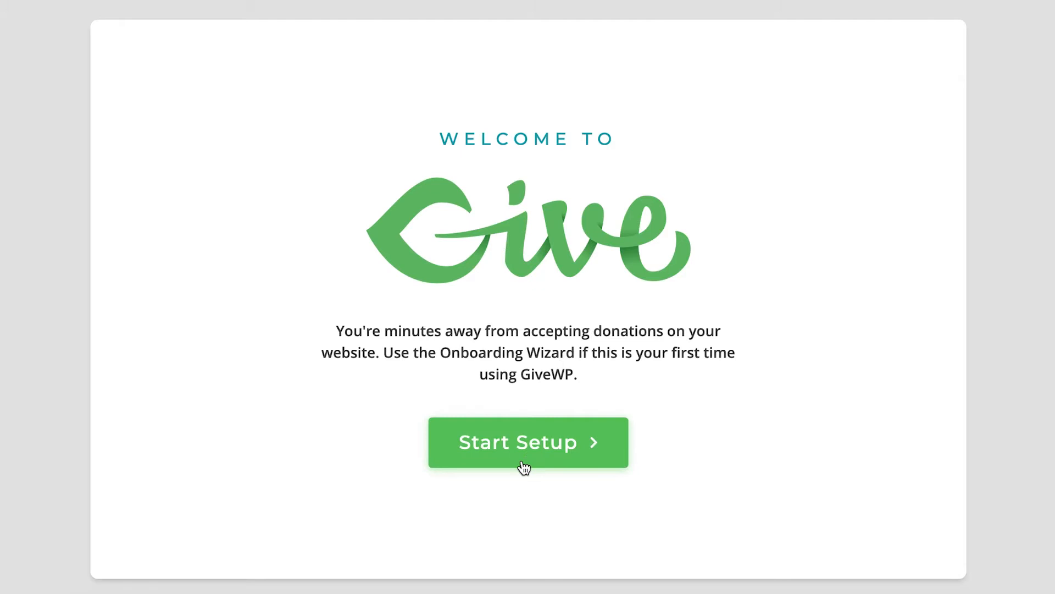
Start the GiveWP setup wizard and choose Environmental as the cause.
{"action": "left_click", "coordinate": [528, 442]}
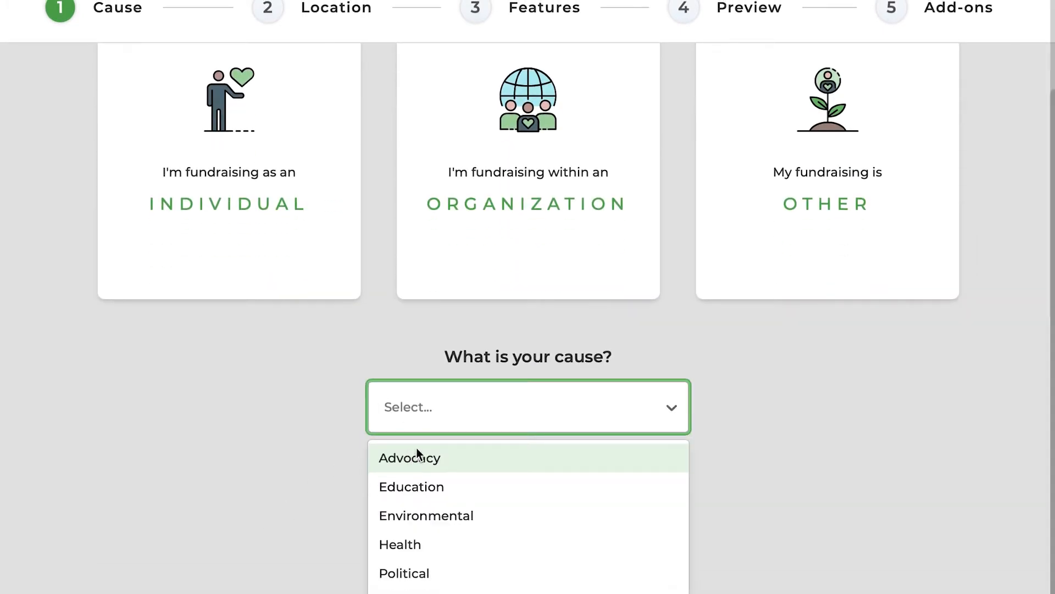
{"action": "mouse_move", "coordinate": [456, 520]}
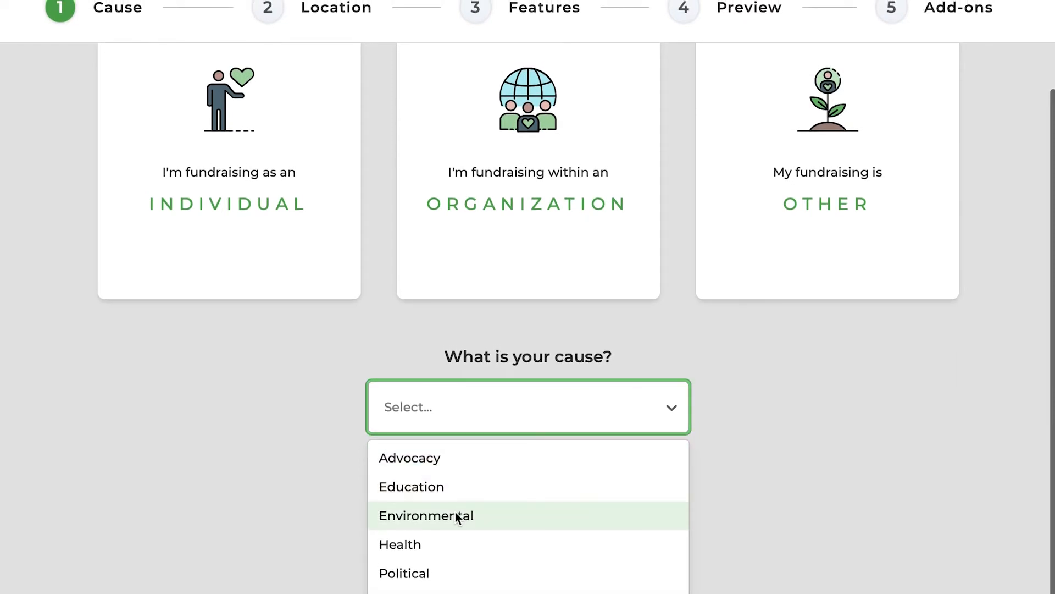
{"action": "left_click", "coordinate": [426, 516]}
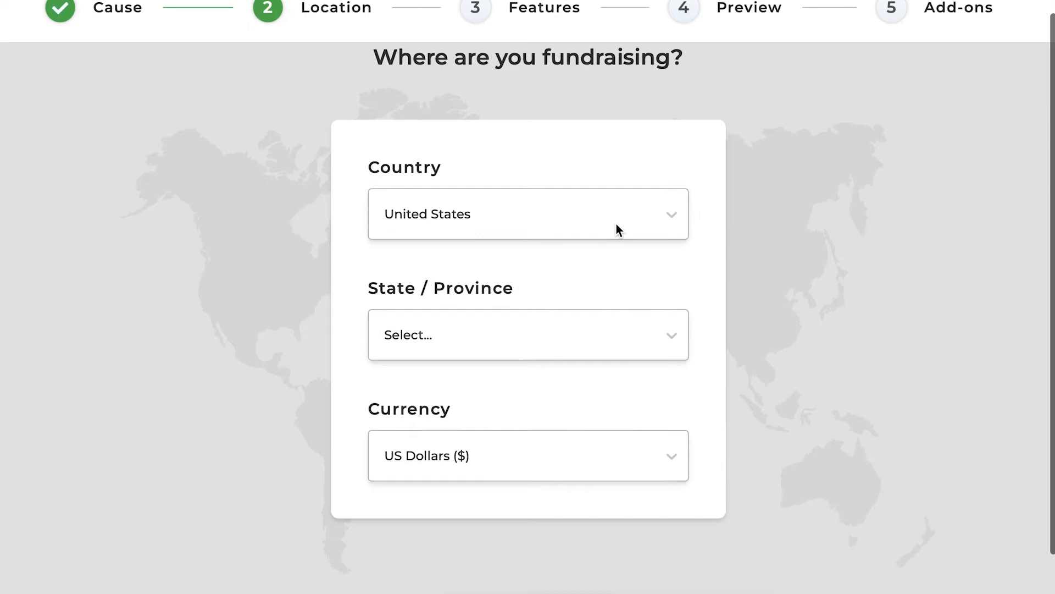
Choose New York as the state and continue past the location step.
{"action": "left_click", "coordinate": [527, 335]}
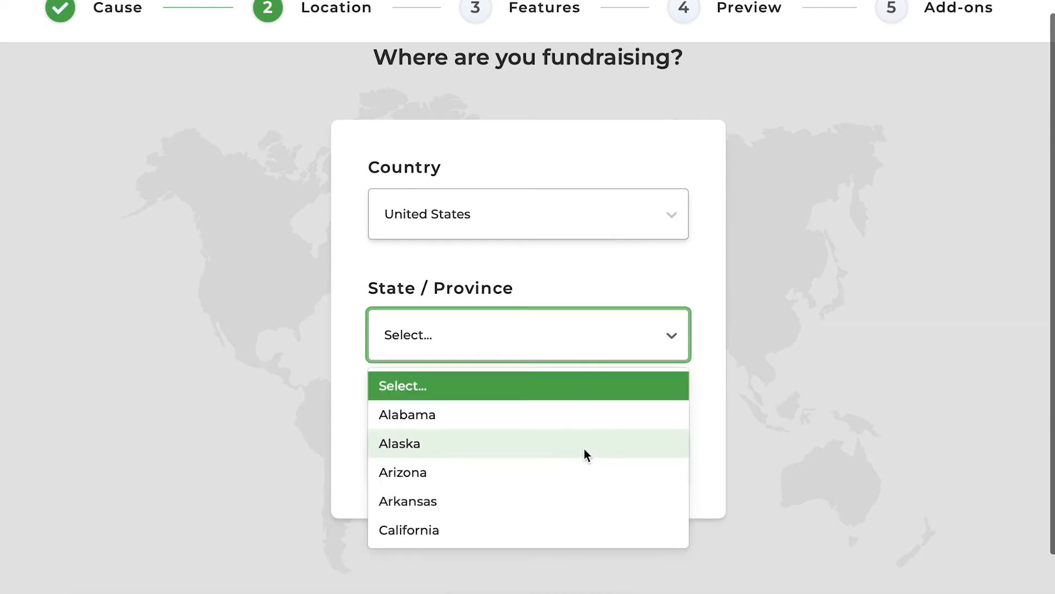
{"action": "scroll", "scroll_direction": "down", "scroll_amount": 3}
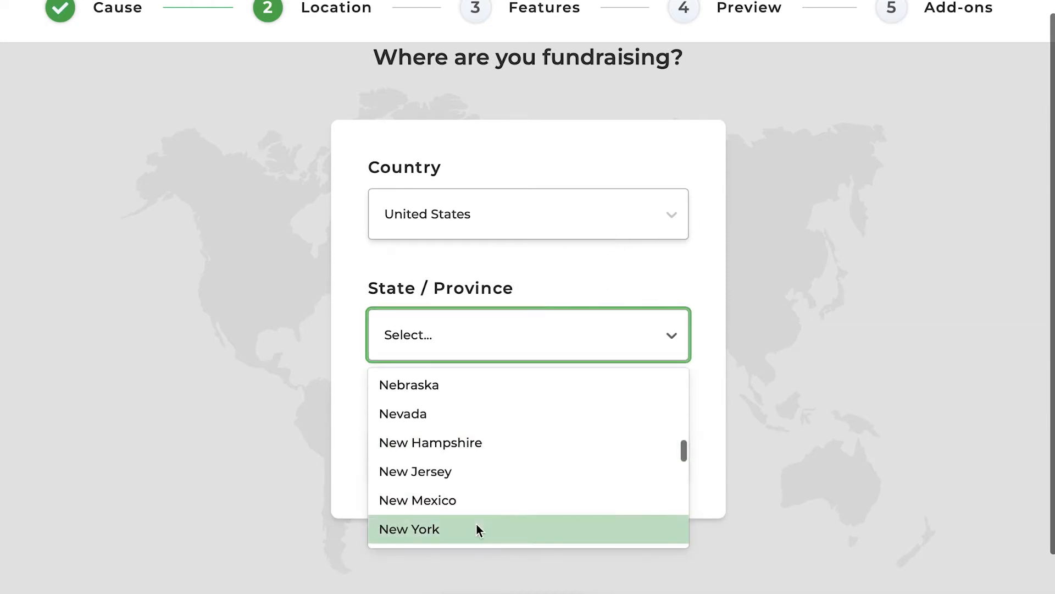
{"action": "left_click", "coordinate": [409, 529]}
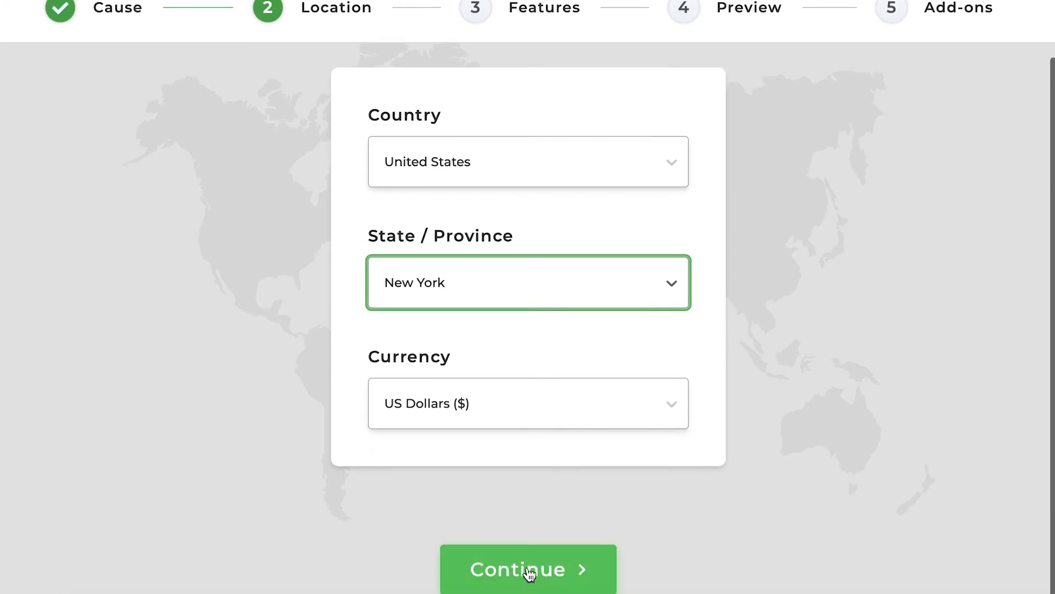
{"action": "left_click", "coordinate": [529, 569]}
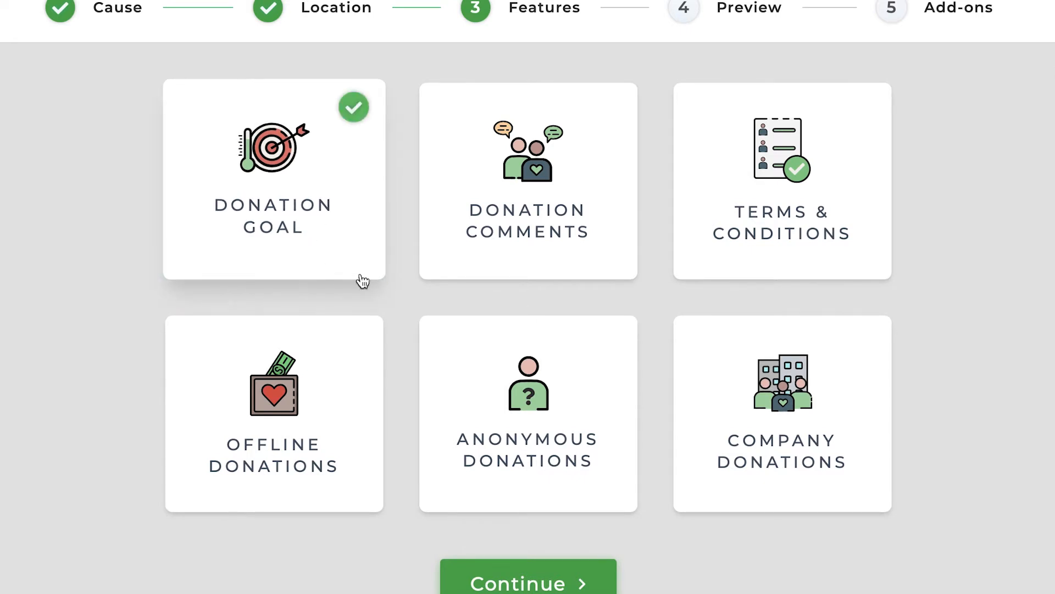
Keep Donation Goal, then pass the form preview and add-ons steps to finish setup.
{"action": "left_click", "coordinate": [527, 585]}
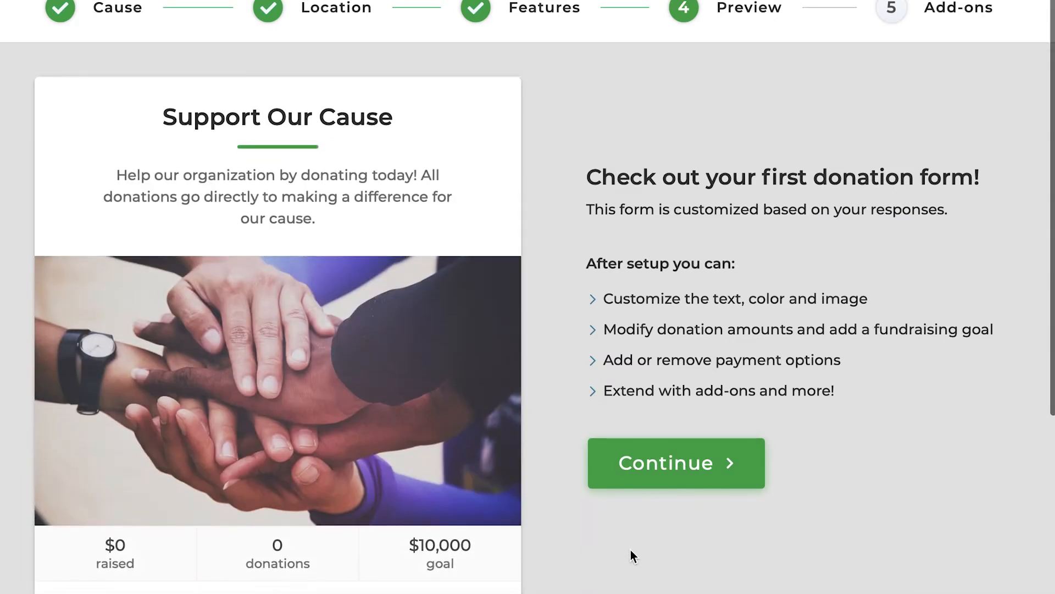
{"action": "scroll", "scroll_direction": "down", "scroll_amount": 3}
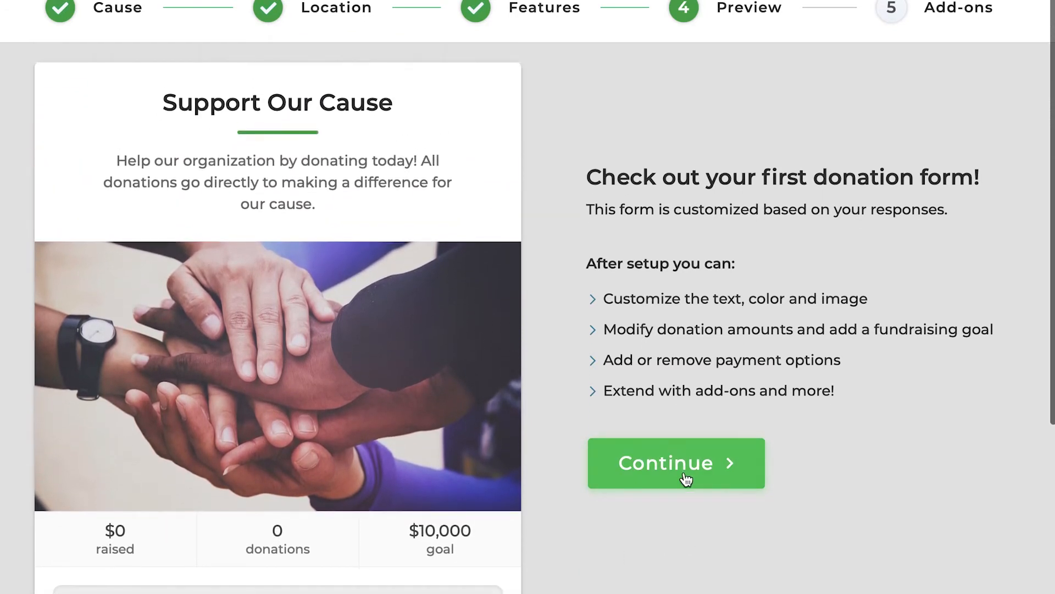
{"action": "left_click", "coordinate": [676, 463]}
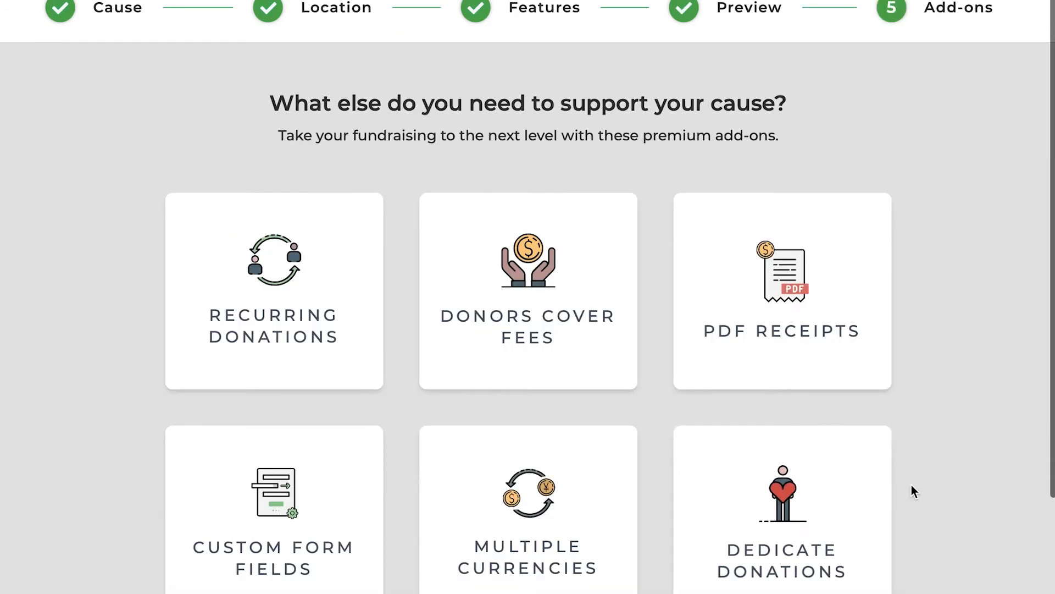
{"action": "scroll", "scroll_direction": "down", "scroll_amount": 3}
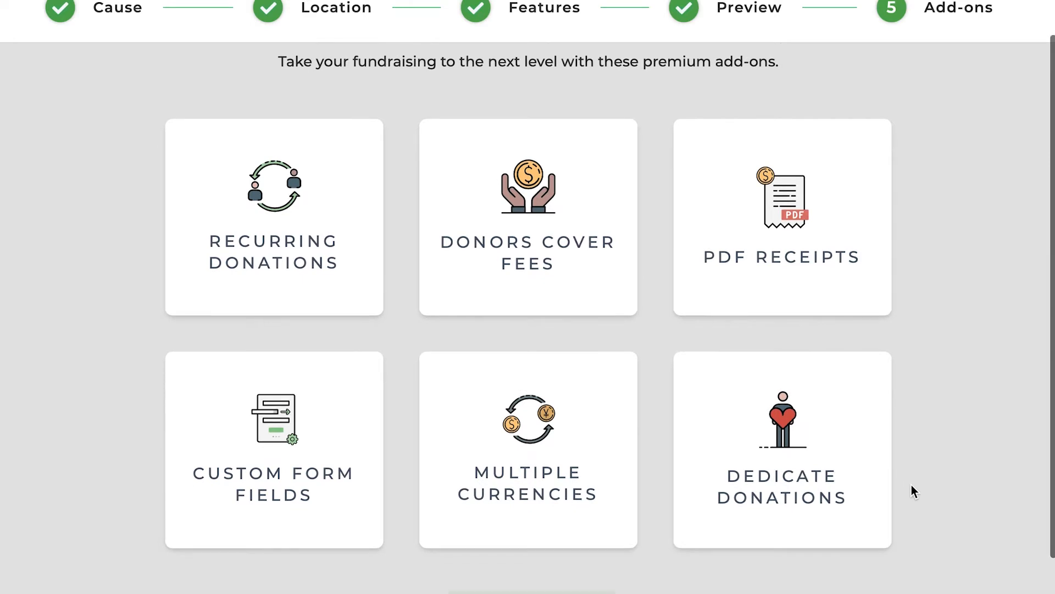
{"action": "scroll", "scroll_direction": "down", "scroll_amount": 3}
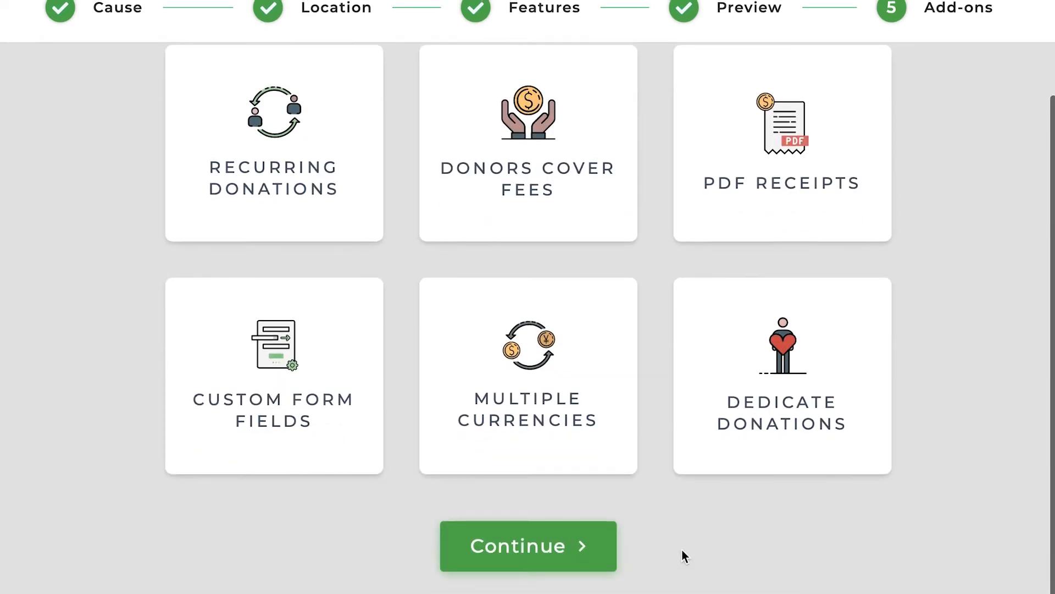
{"action": "left_click", "coordinate": [528, 546]}
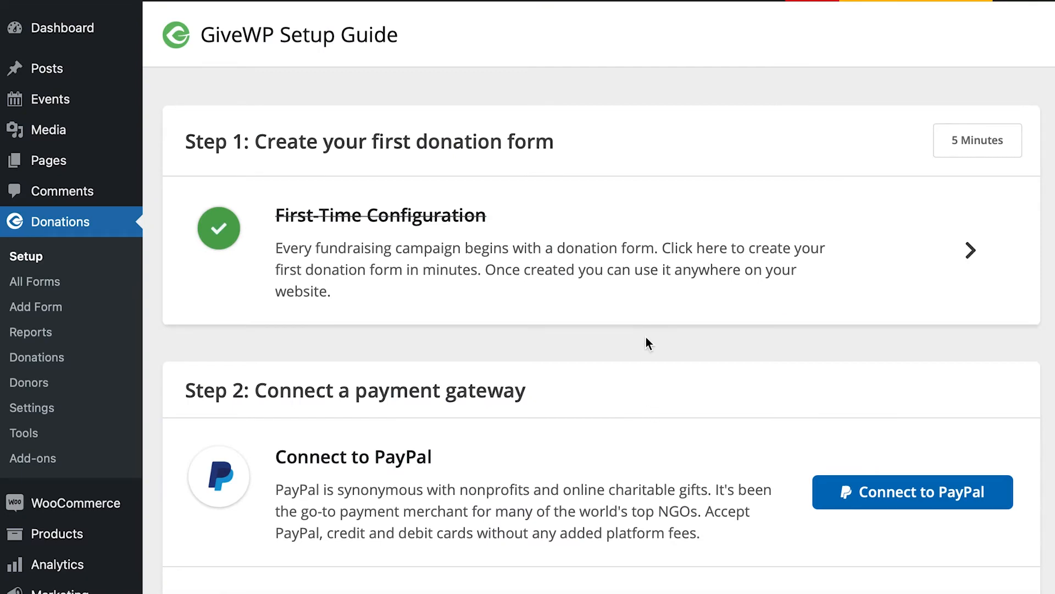
{"action": "scroll", "scroll_direction": "down", "scroll_amount": 3}
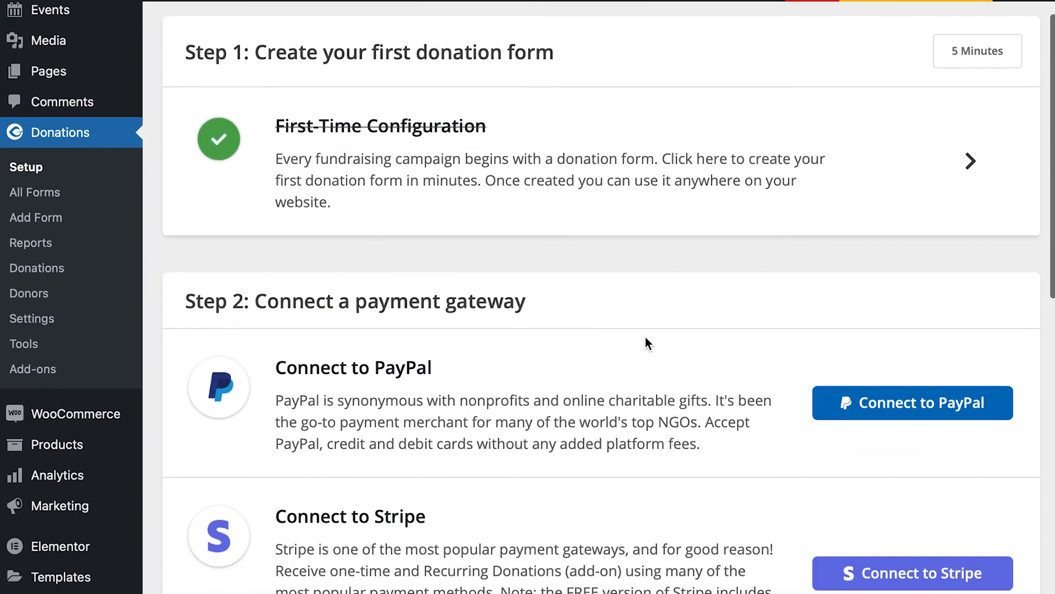
{"action": "scroll", "scroll_direction": "down", "scroll_amount": 3}
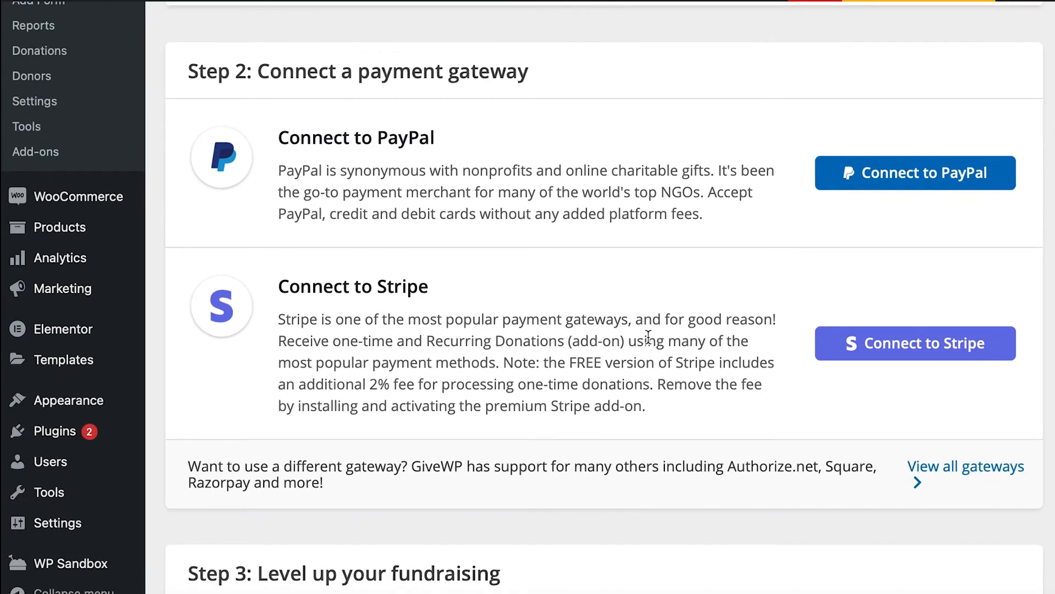
{"action": "mouse_move", "coordinate": [629, 256]}
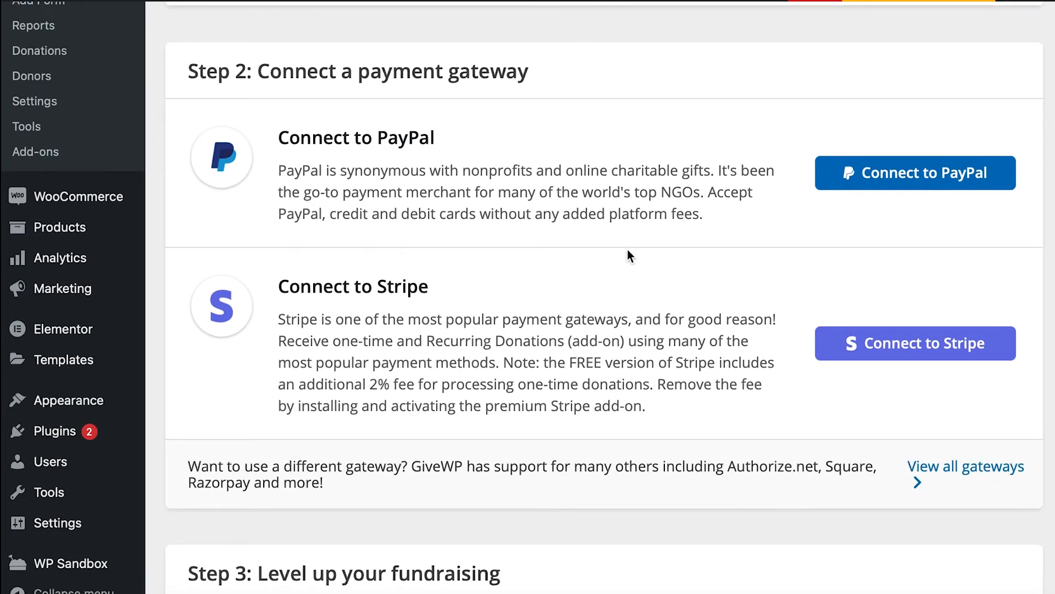
{"action": "scroll", "scroll_direction": "down", "scroll_amount": 3}
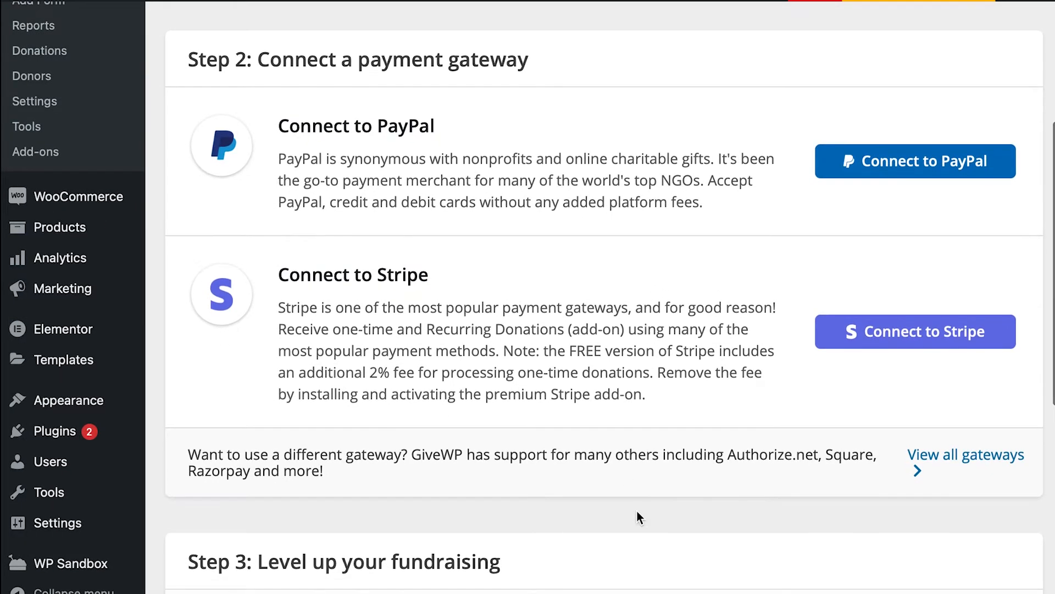
{"action": "mouse_move", "coordinate": [458, 303]}
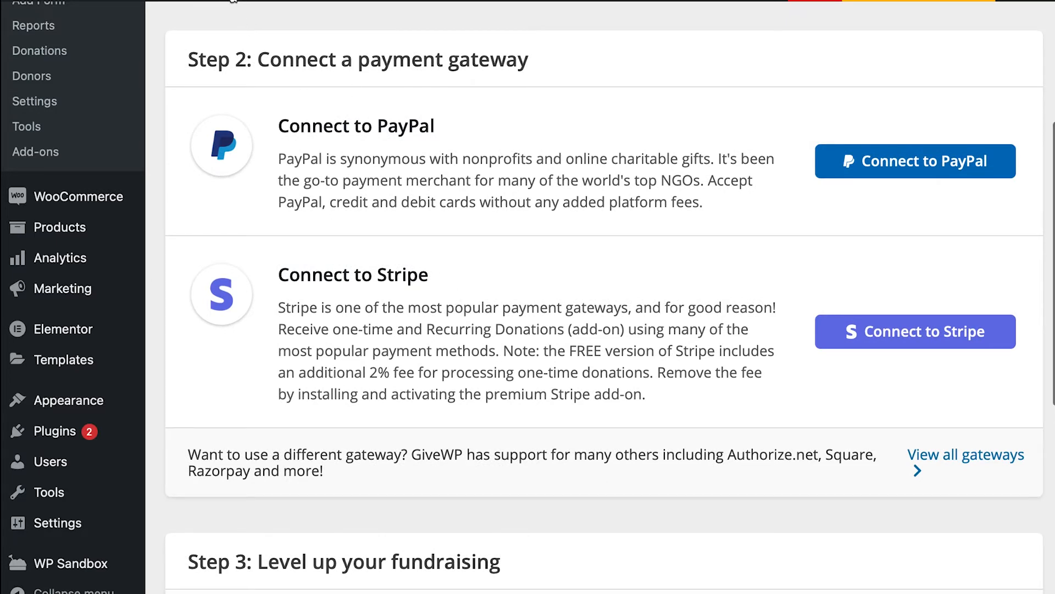
Create a new Event titled 'My Awesome Event'.
{"action": "left_click", "coordinate": [235, 2]}
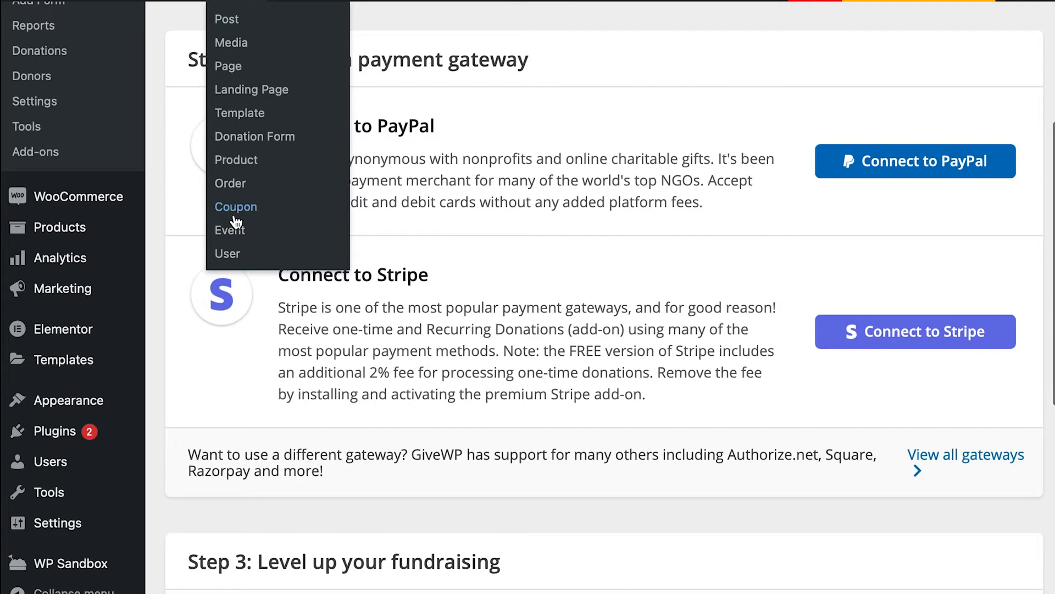
{"action": "mouse_move", "coordinate": [235, 234]}
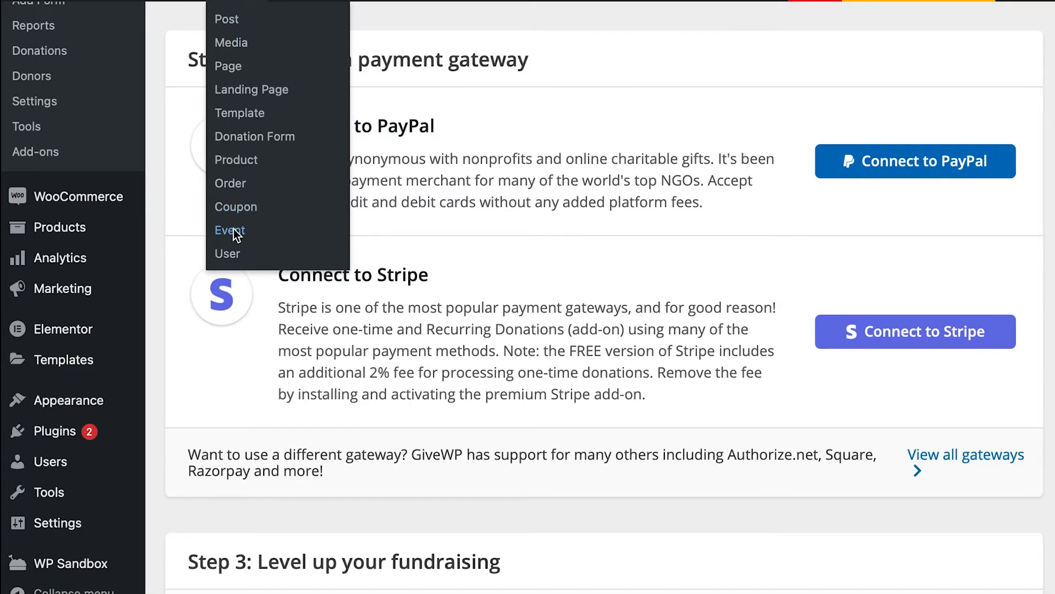
{"action": "left_click", "coordinate": [229, 231]}
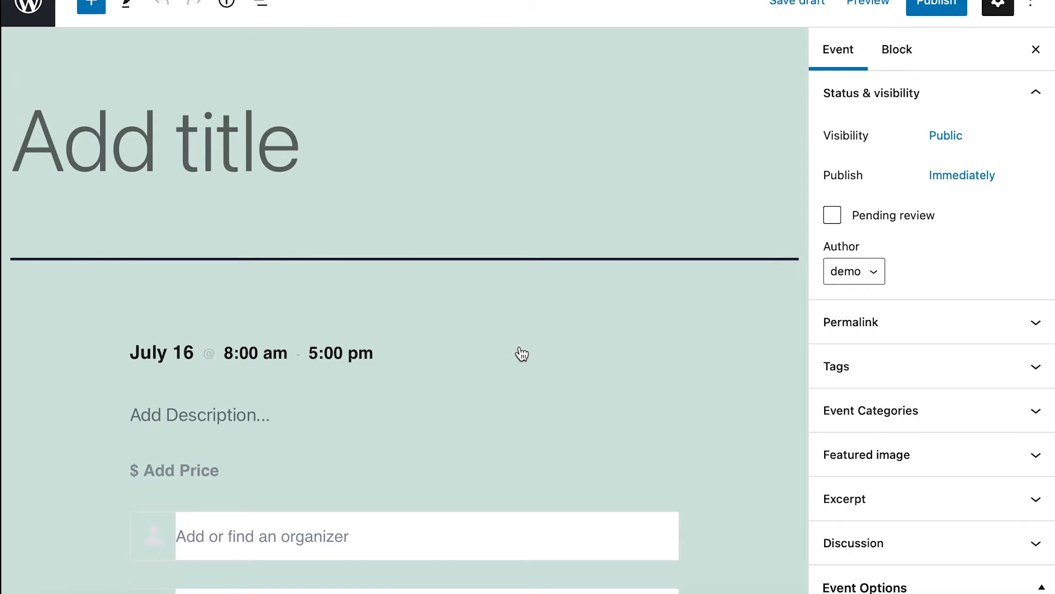
{"action": "type", "text": "M"}
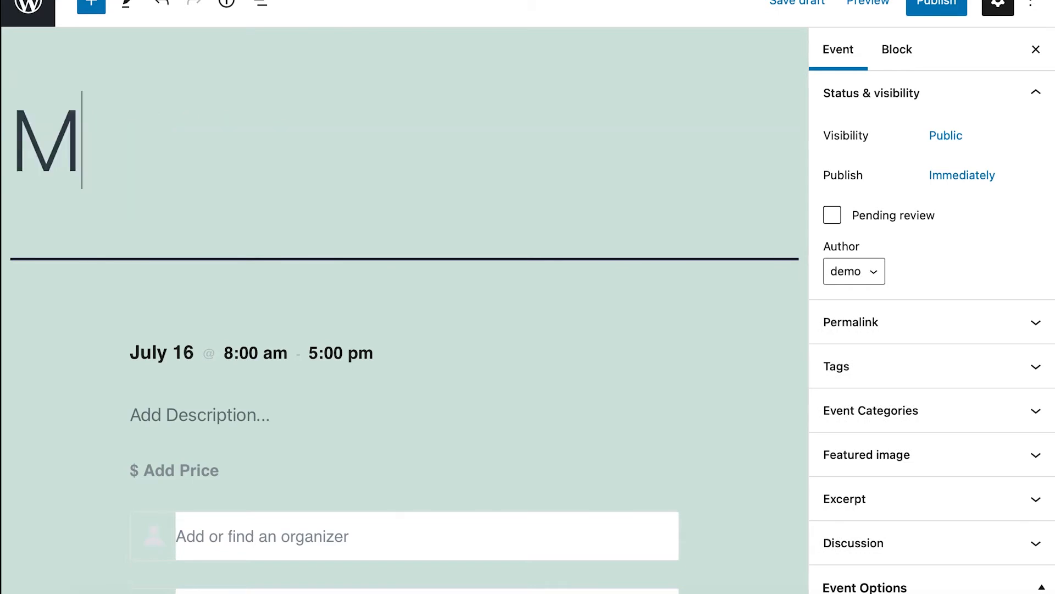
{"action": "type", "text": "y Awesome"}
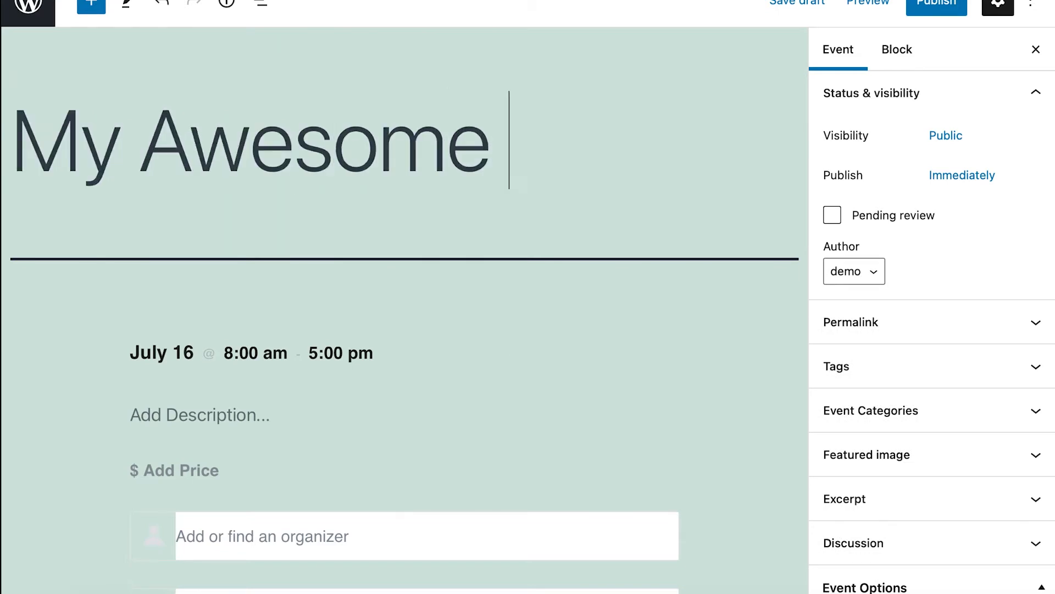
{"action": "type", "text": "Event"}
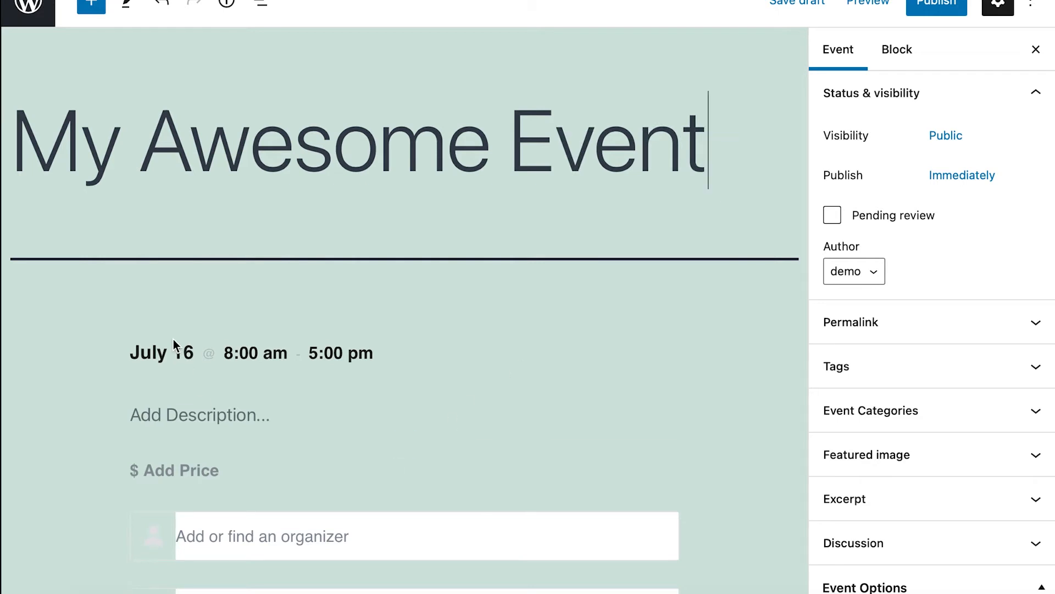
Set the event date to July 23, 2021 in the date picker.
{"action": "left_click", "coordinate": [186, 352]}
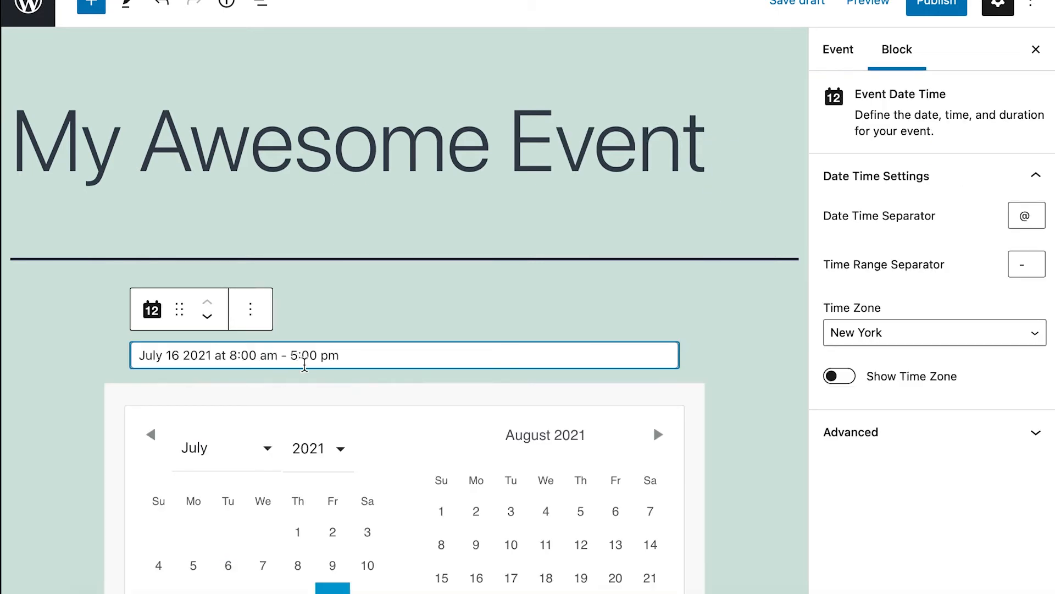
{"action": "scroll", "scroll_direction": "down", "scroll_amount": 3}
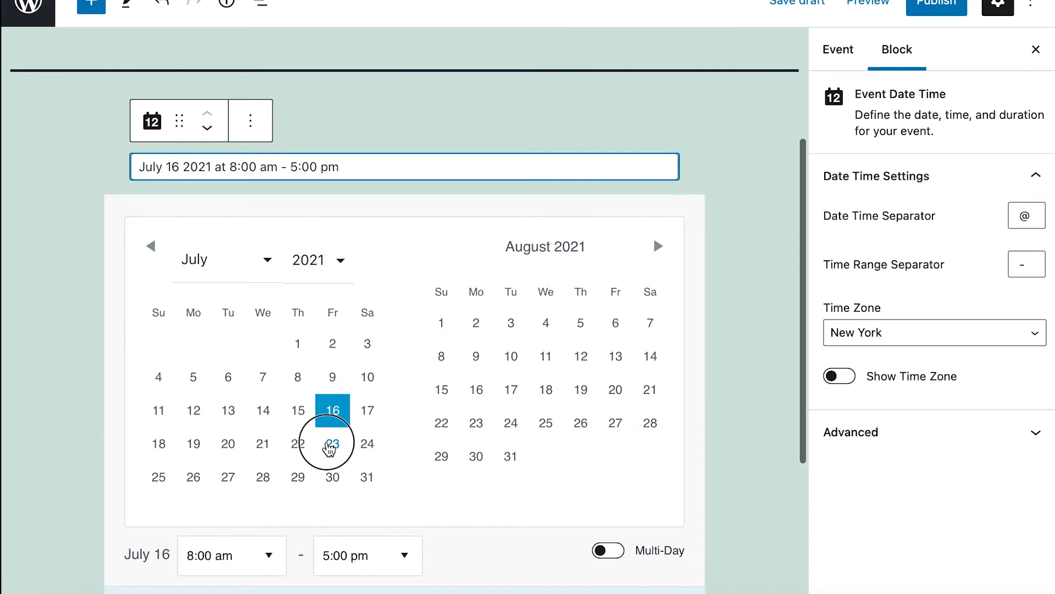
{"action": "left_click", "coordinate": [332, 443]}
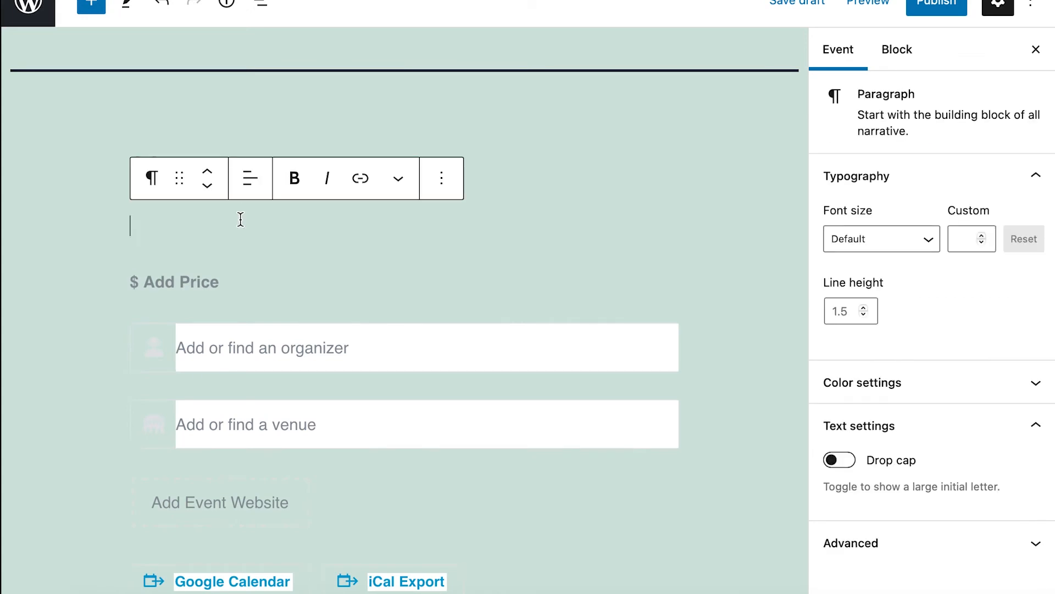
Write the description 'This is a description of my awesome event' below the date.
{"action": "type", "text": "T"}
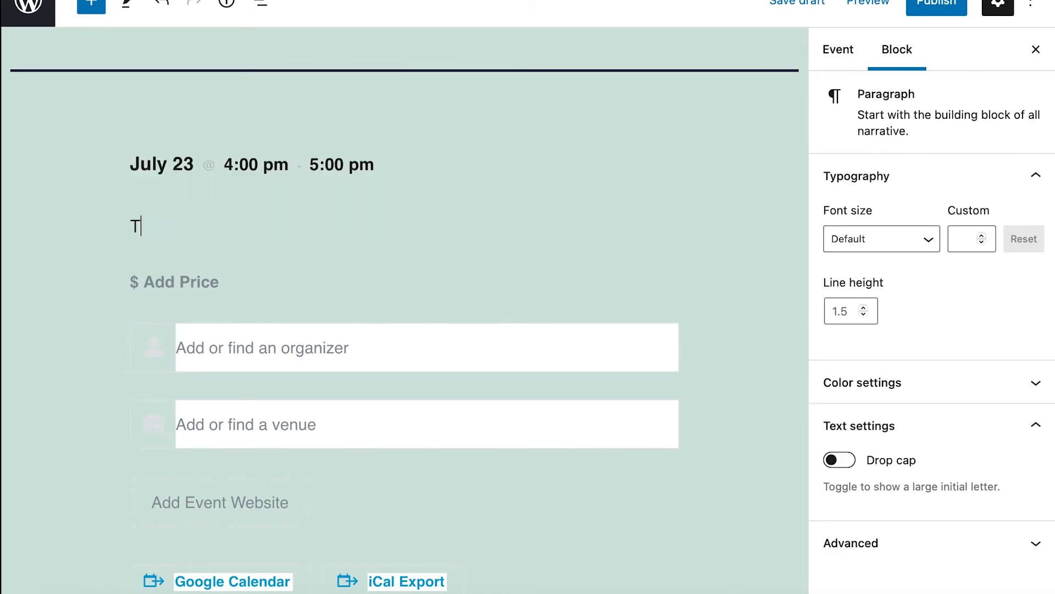
{"action": "type", "text": "This is a description of my awesome event"}
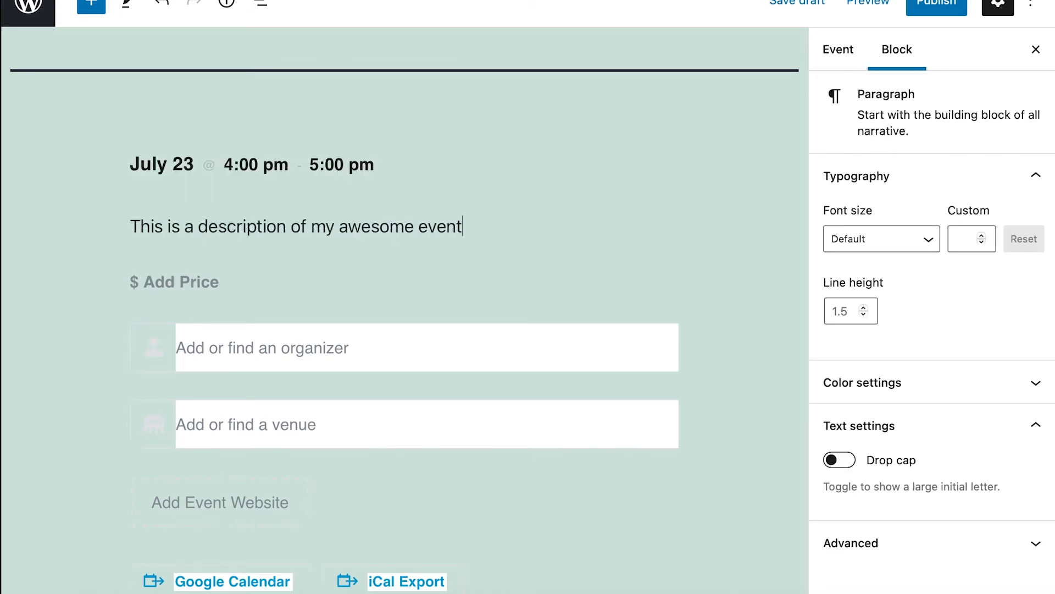
{"action": "scroll", "scroll_direction": "down", "scroll_amount": 3}
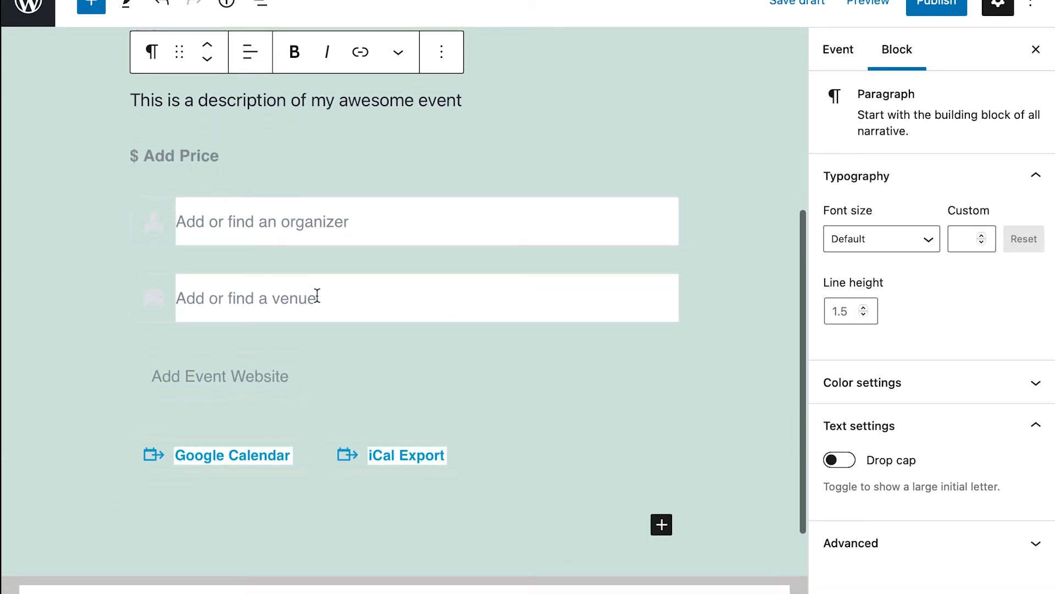
{"action": "scroll", "scroll_direction": "down", "scroll_amount": 3}
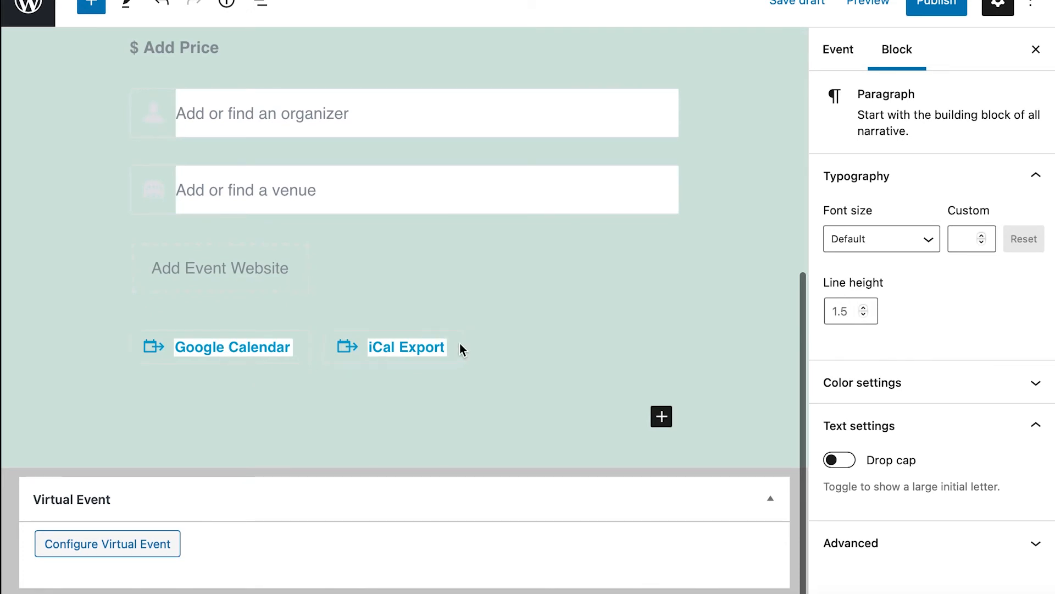
{"action": "mouse_move", "coordinate": [556, 360]}
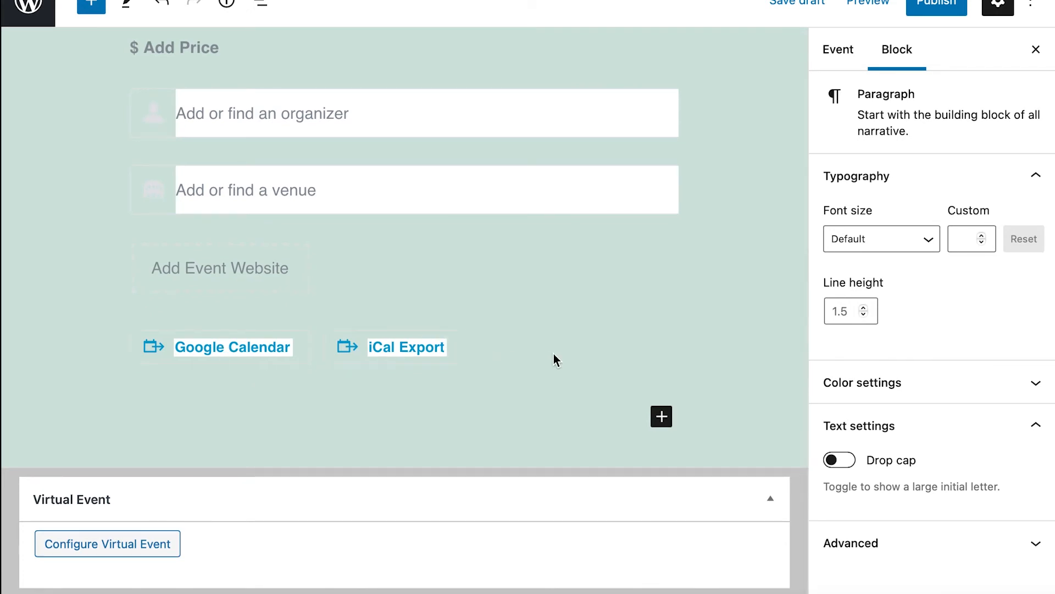
{"action": "mouse_move", "coordinate": [619, 418]}
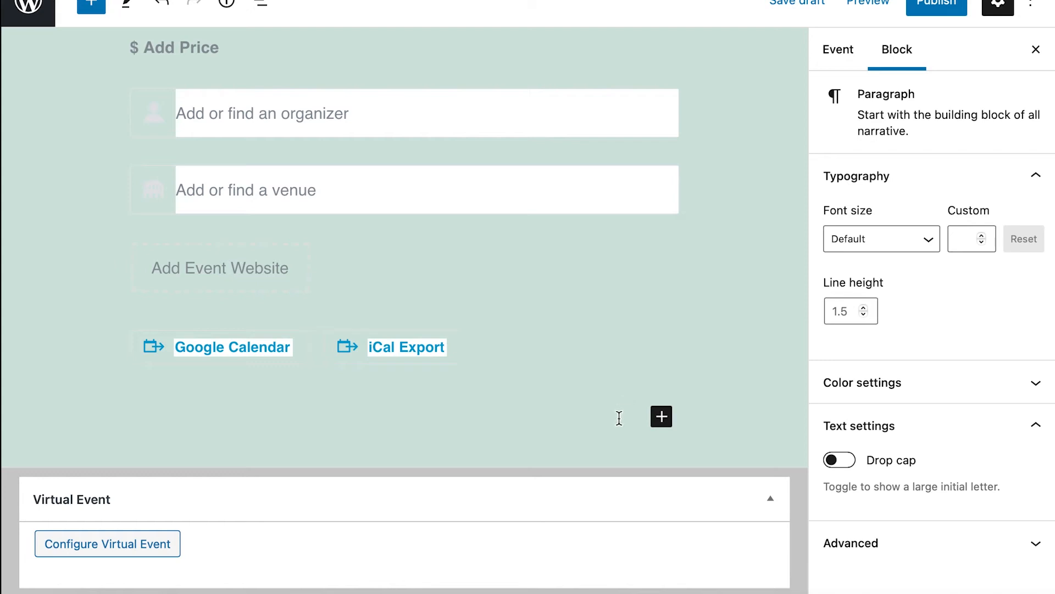
{"action": "mouse_move", "coordinate": [661, 416]}
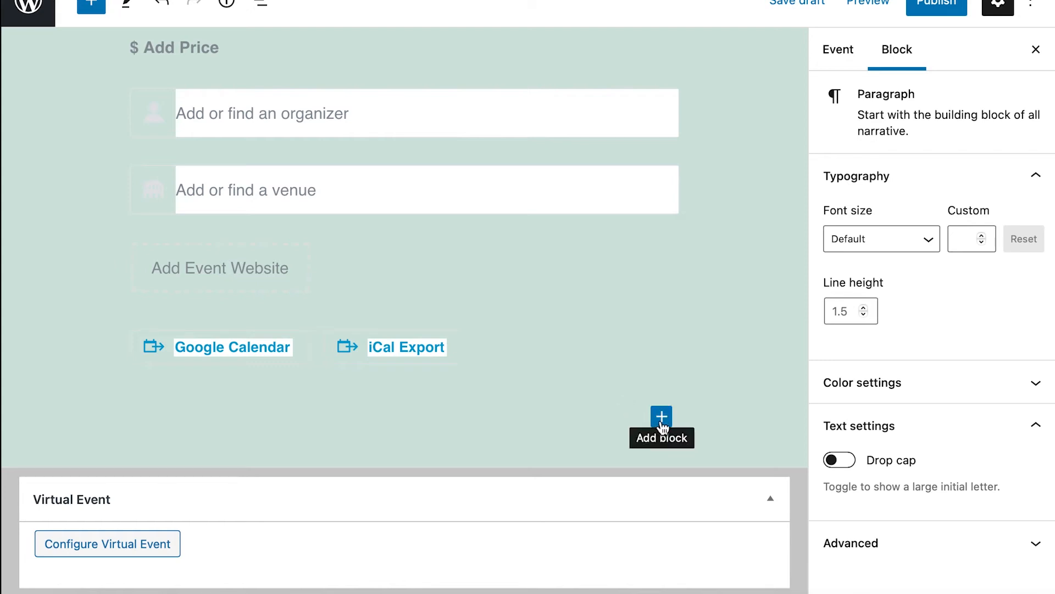
{"action": "mouse_move", "coordinate": [706, 387]}
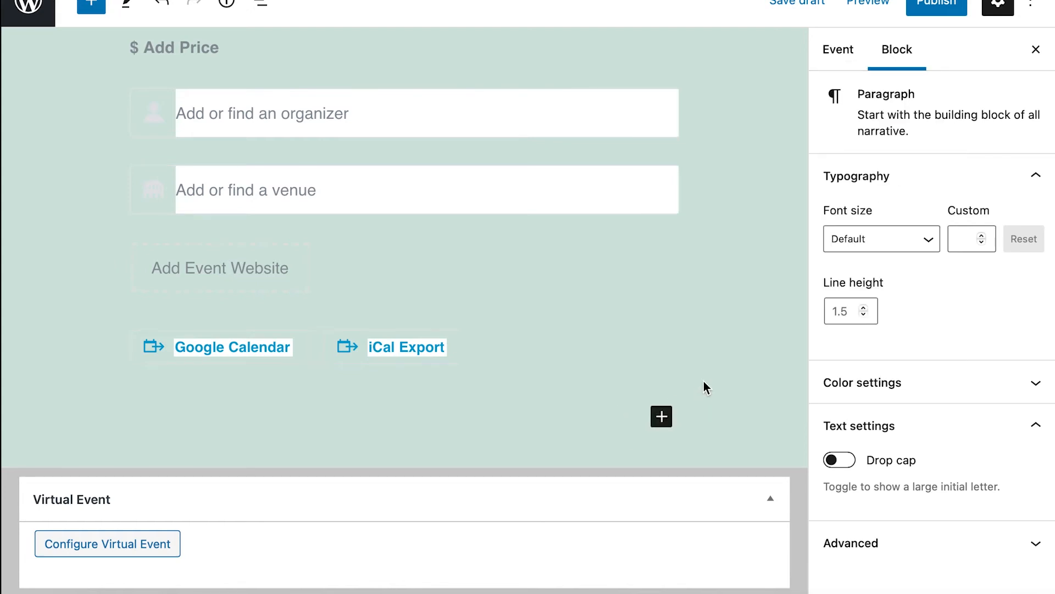
{"action": "mouse_move", "coordinate": [661, 416]}
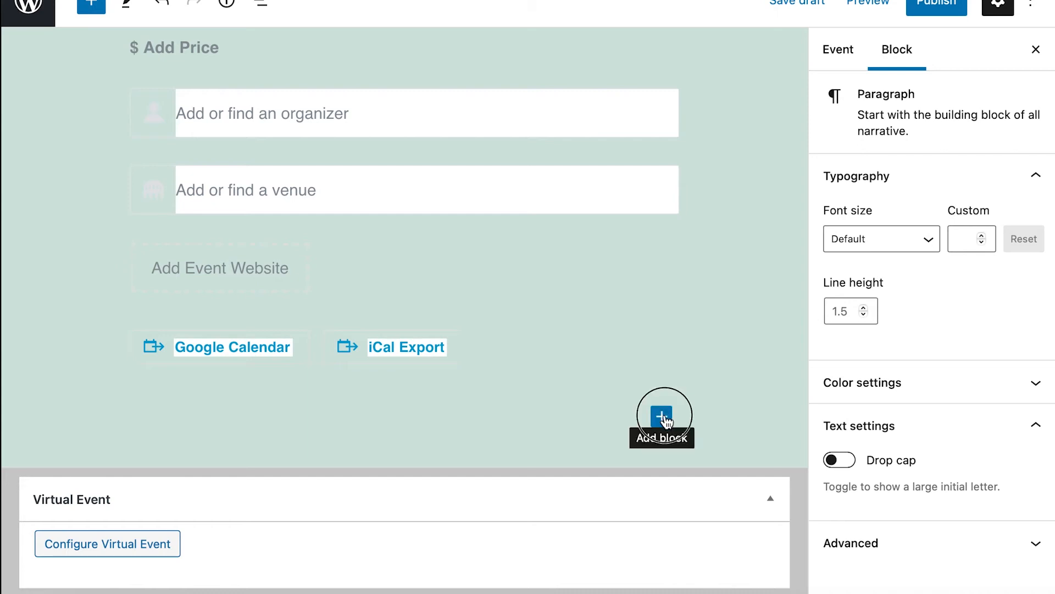
Insert a GiveWP Donation Form block found by searching 'give'.
{"action": "left_click", "coordinate": [661, 416]}
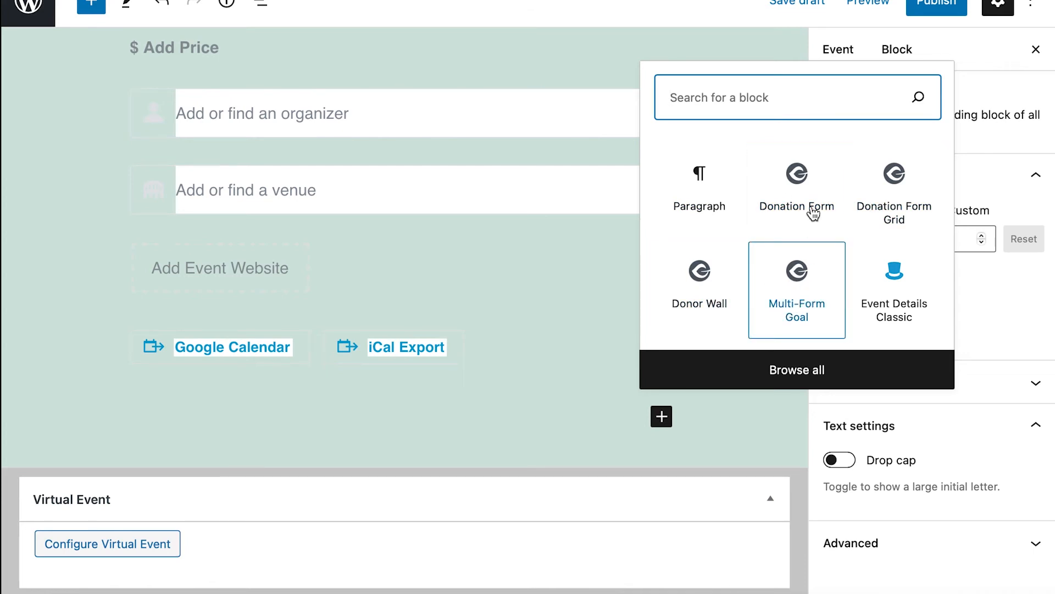
{"action": "mouse_move", "coordinate": [768, 138]}
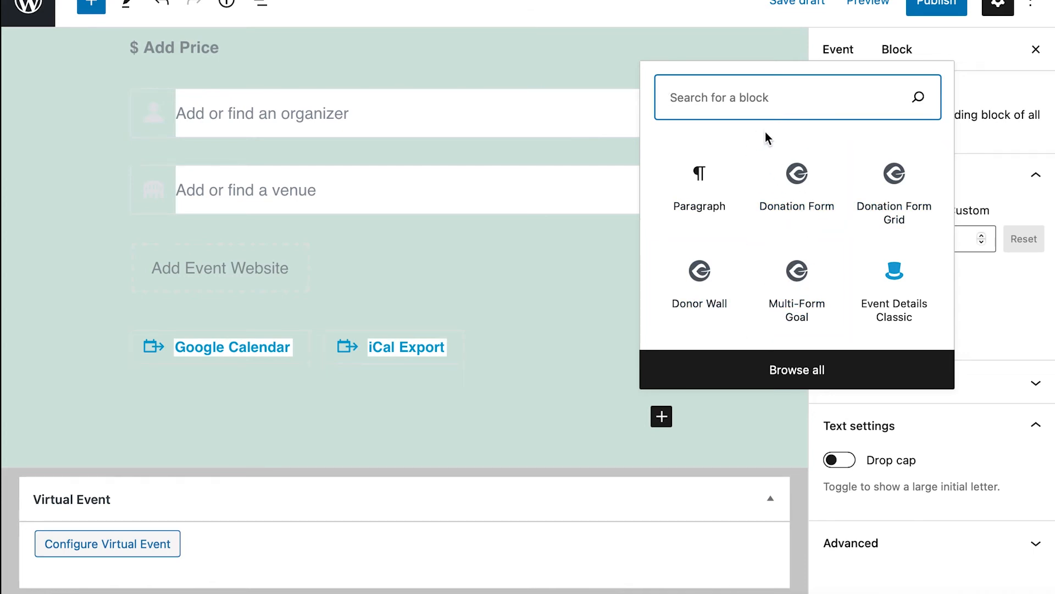
{"action": "type", "text": "give"}
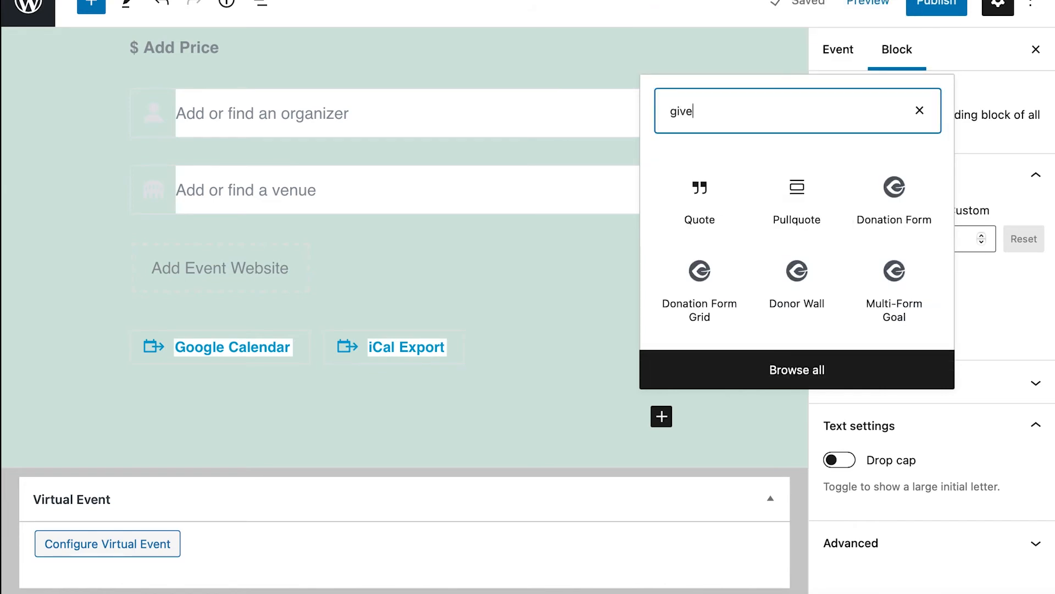
{"action": "mouse_move", "coordinate": [894, 289]}
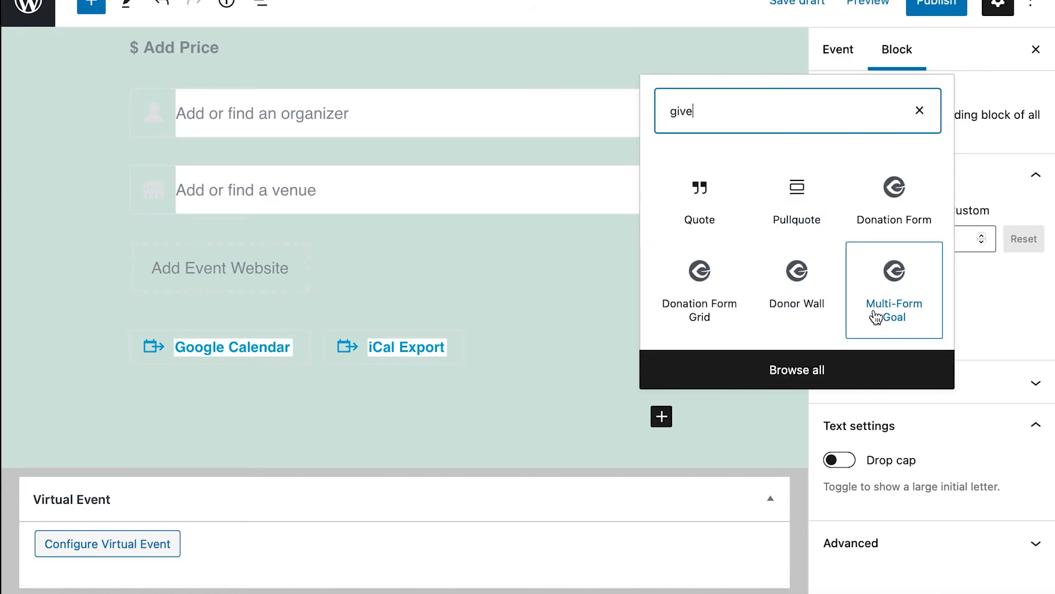
{"action": "mouse_move", "coordinate": [898, 198]}
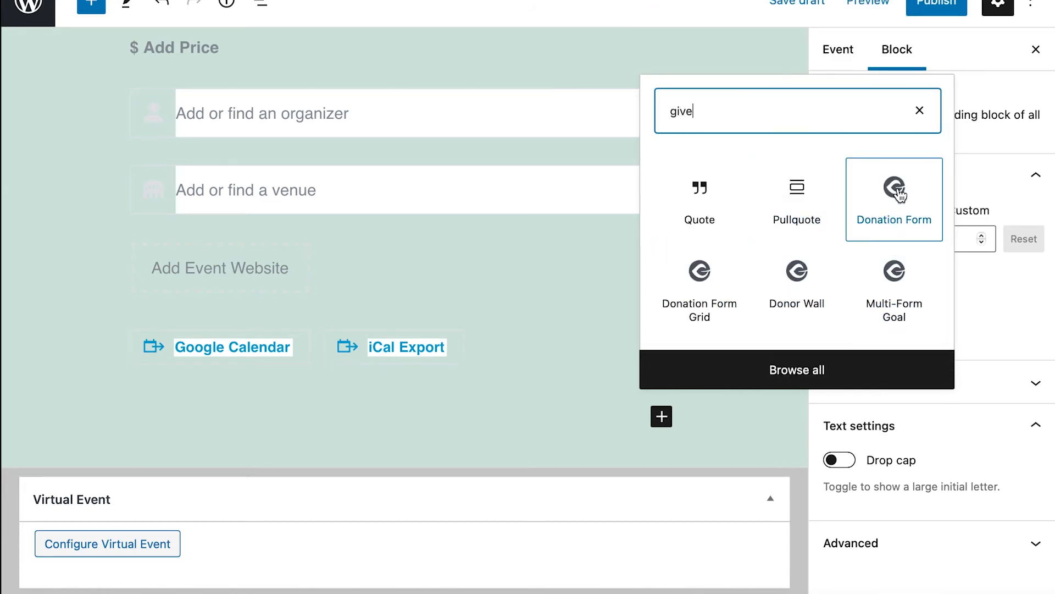
{"action": "left_click", "coordinate": [893, 196]}
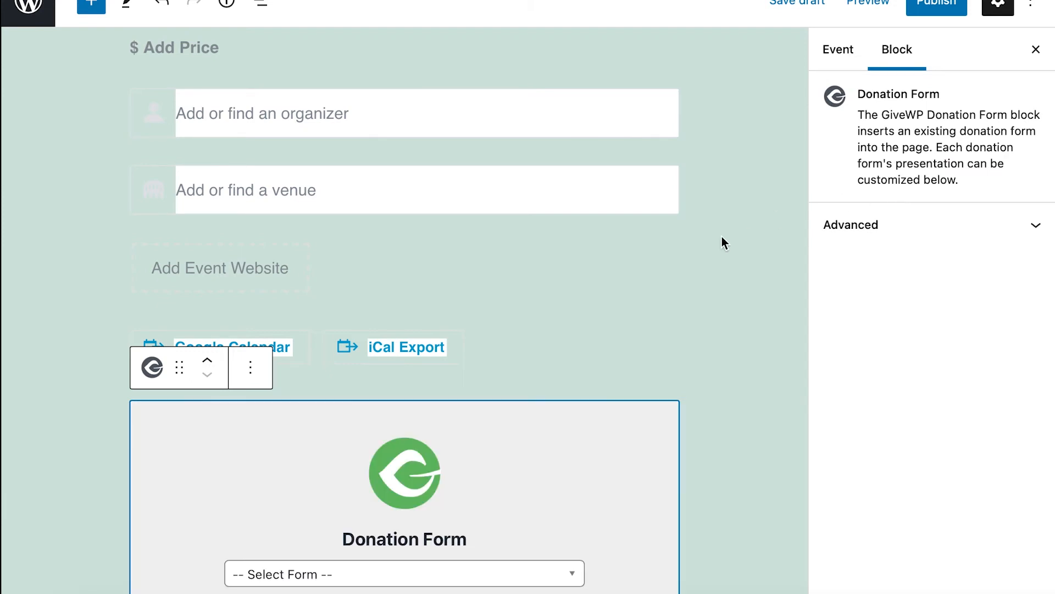
{"action": "scroll", "scroll_direction": "down", "scroll_amount": 3}
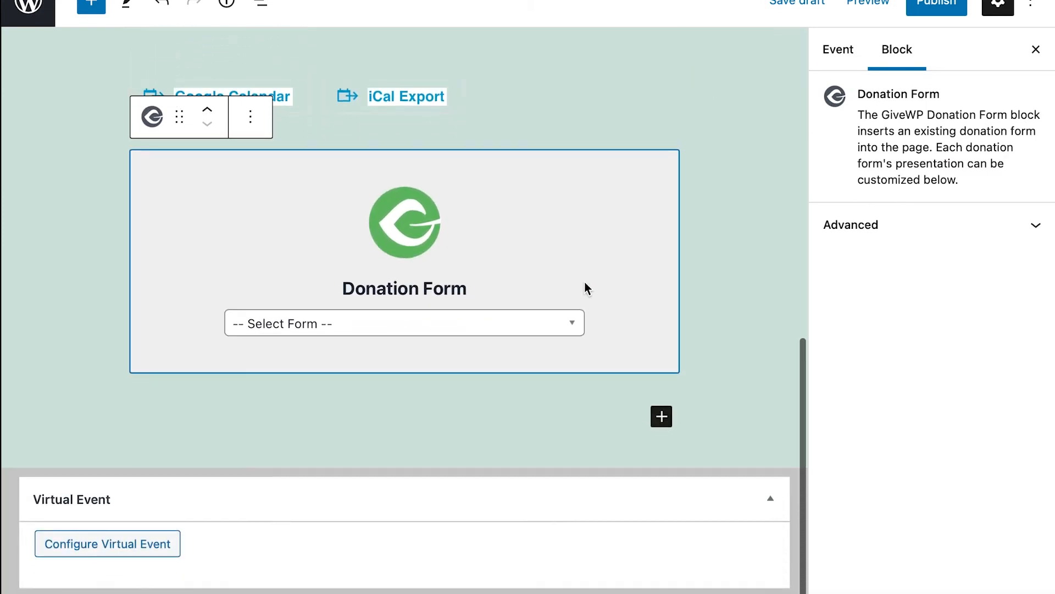
Embed the 'Support Our Cause' form in the block and publish the event.
{"action": "left_click", "coordinate": [404, 324]}
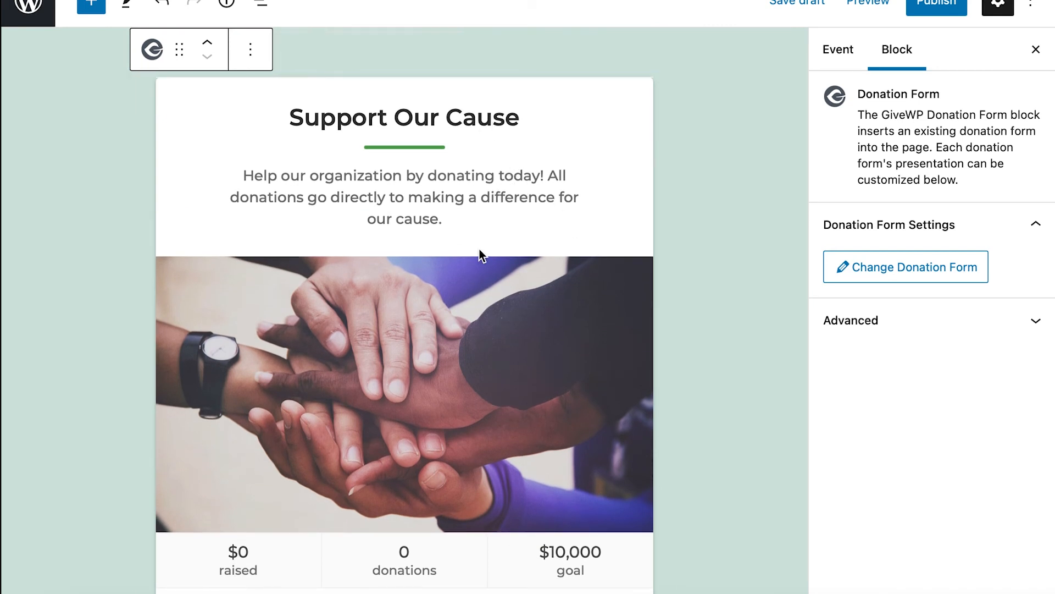
{"action": "scroll", "scroll_direction": "down", "scroll_amount": 3}
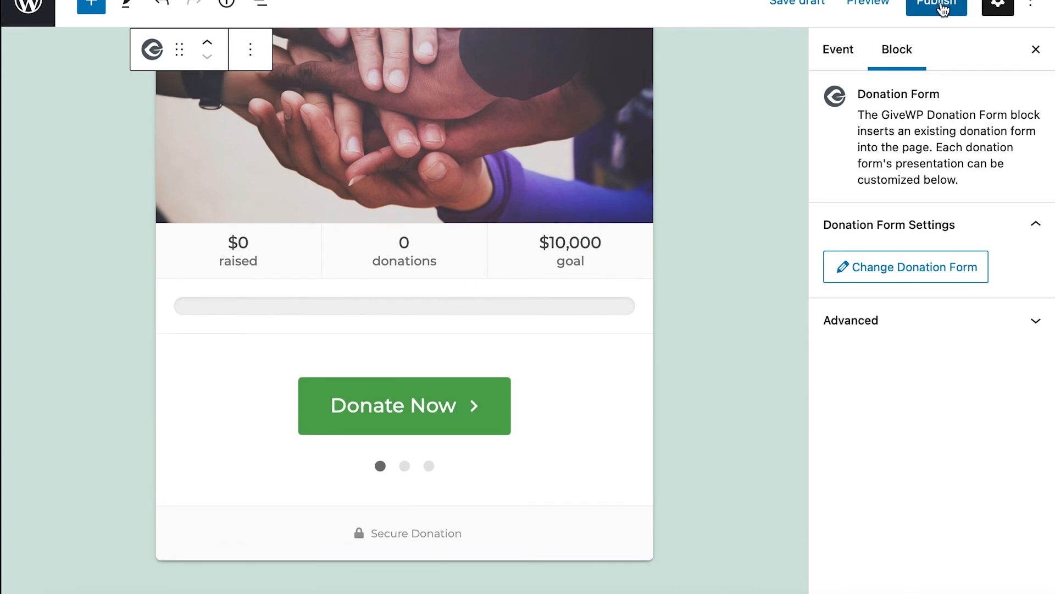
{"action": "left_click", "coordinate": [935, 3]}
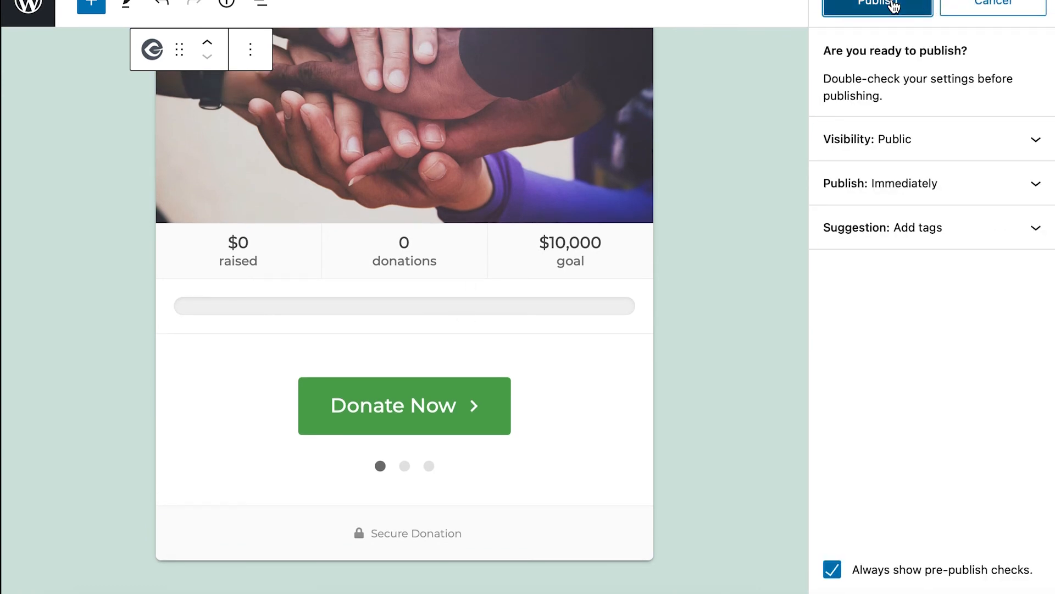
{"action": "left_click", "coordinate": [878, 5]}
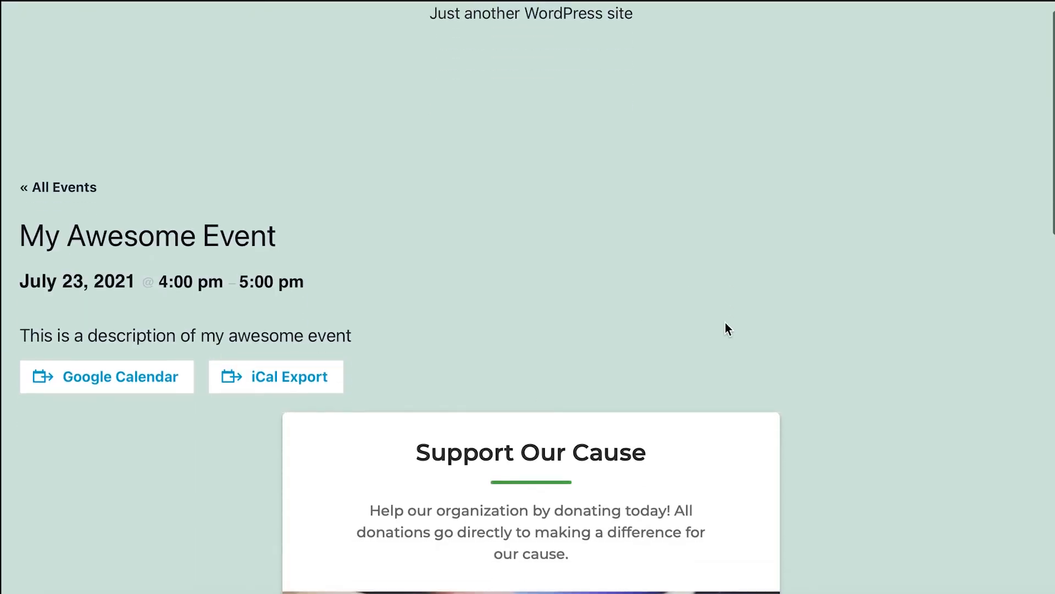
Begin a test donation on the live event form, reaching the $100 amount step.
{"action": "scroll", "scroll_direction": "down", "scroll_amount": 3}
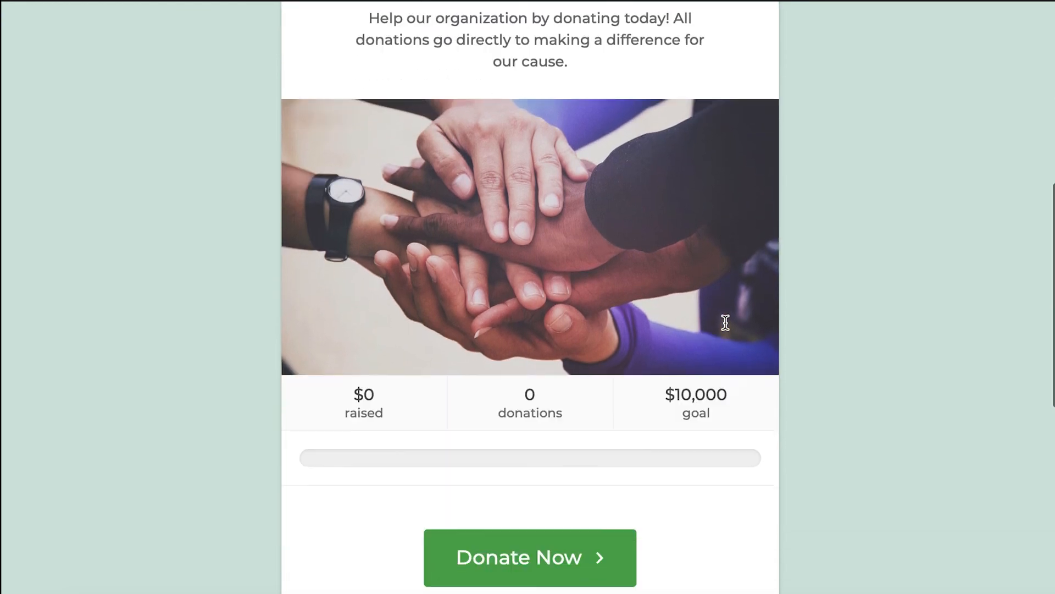
{"action": "left_click", "coordinate": [530, 557]}
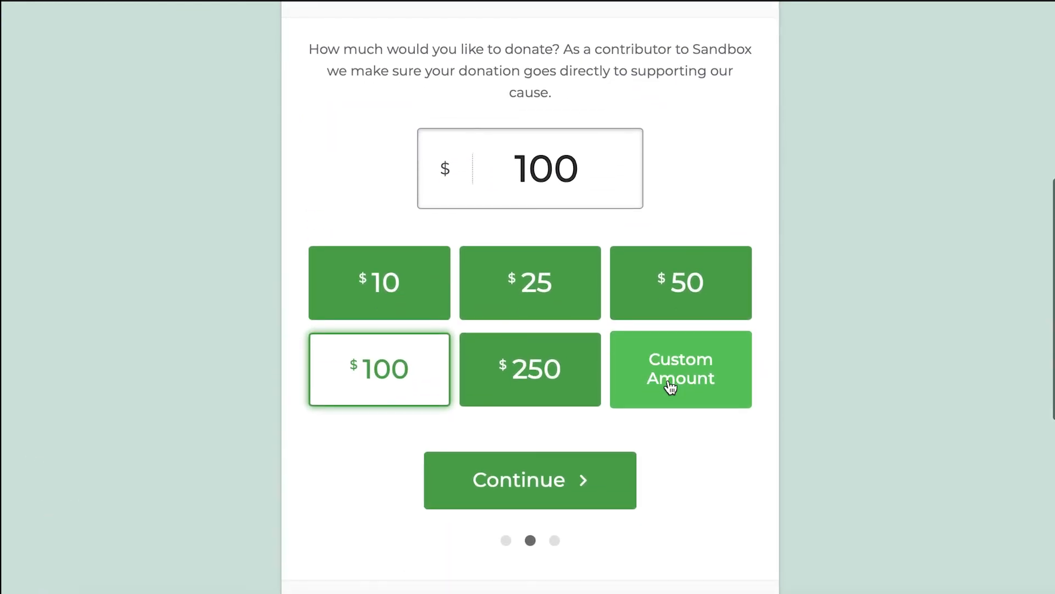
{"action": "mouse_move", "coordinate": [553, 501]}
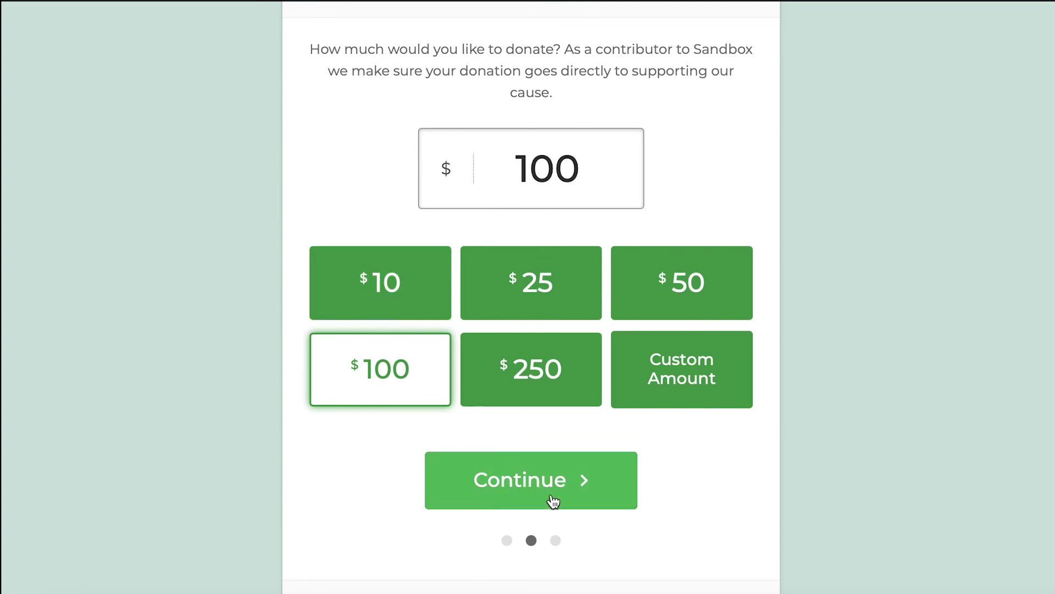
Continue the $100 test donation with first name 'Jaime', marked as an anonymous donation.
{"action": "left_click", "coordinate": [531, 480]}
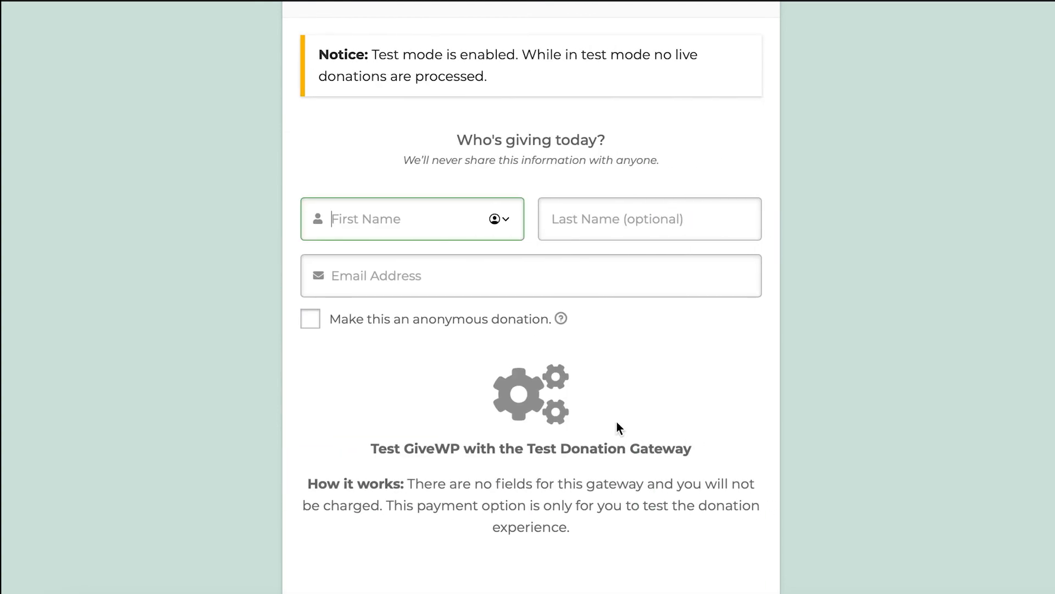
{"action": "type", "text": "Jaime"}
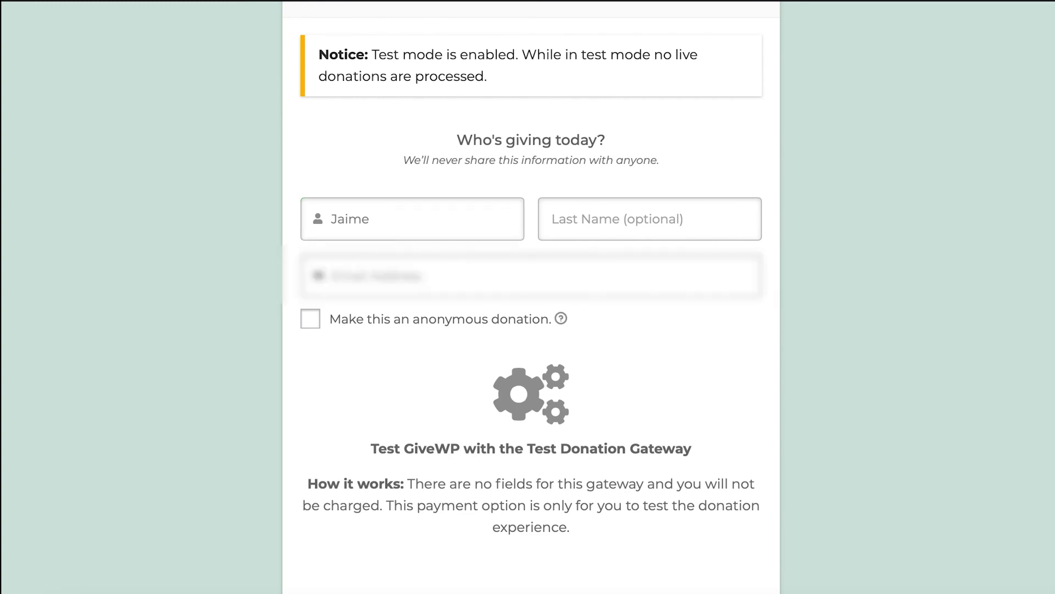
{"action": "mouse_move", "coordinate": [377, 351]}
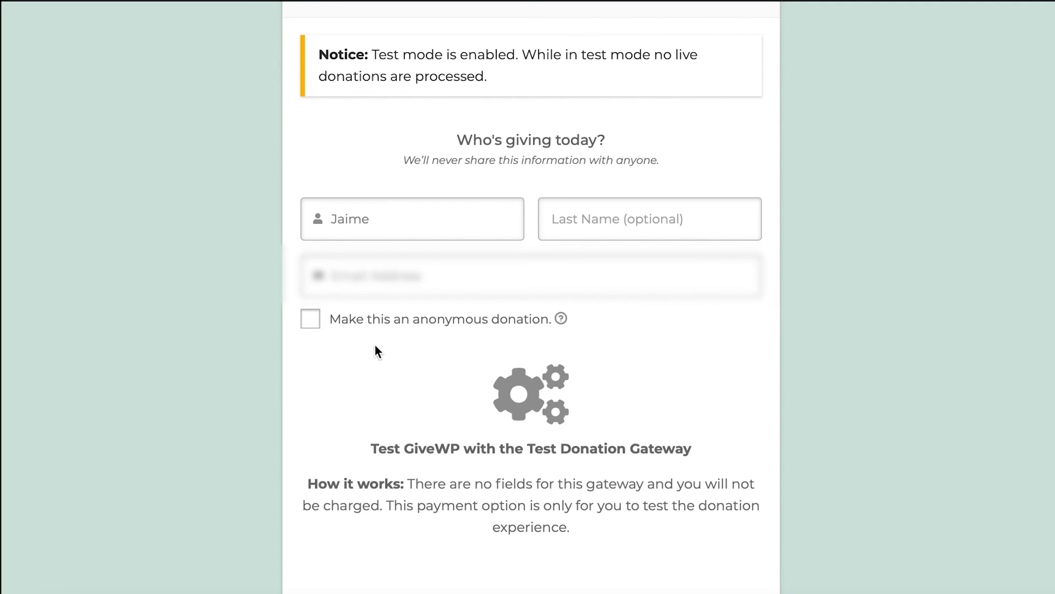
{"action": "left_click", "coordinate": [310, 319]}
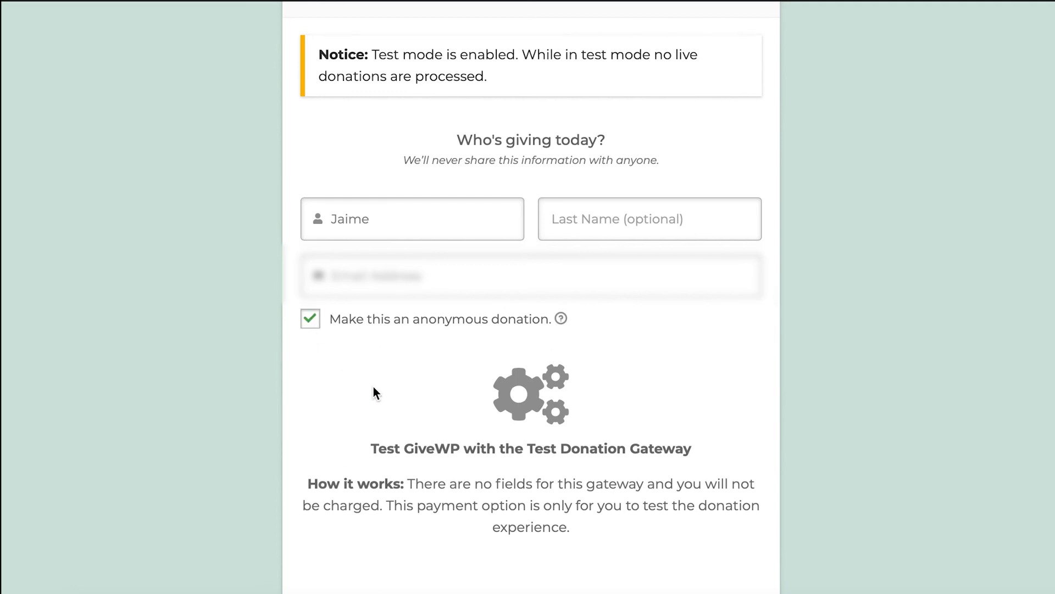